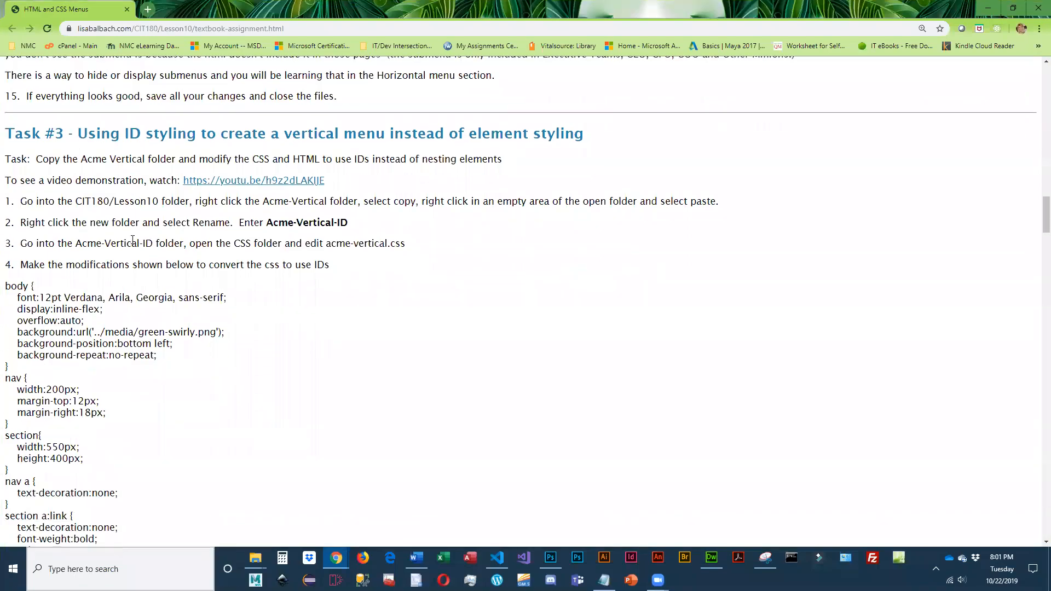
- Copy the Acme-Vertical folder in Lesson10 and rename the copy Acme-Vertical-ID
scroll("down", 3)
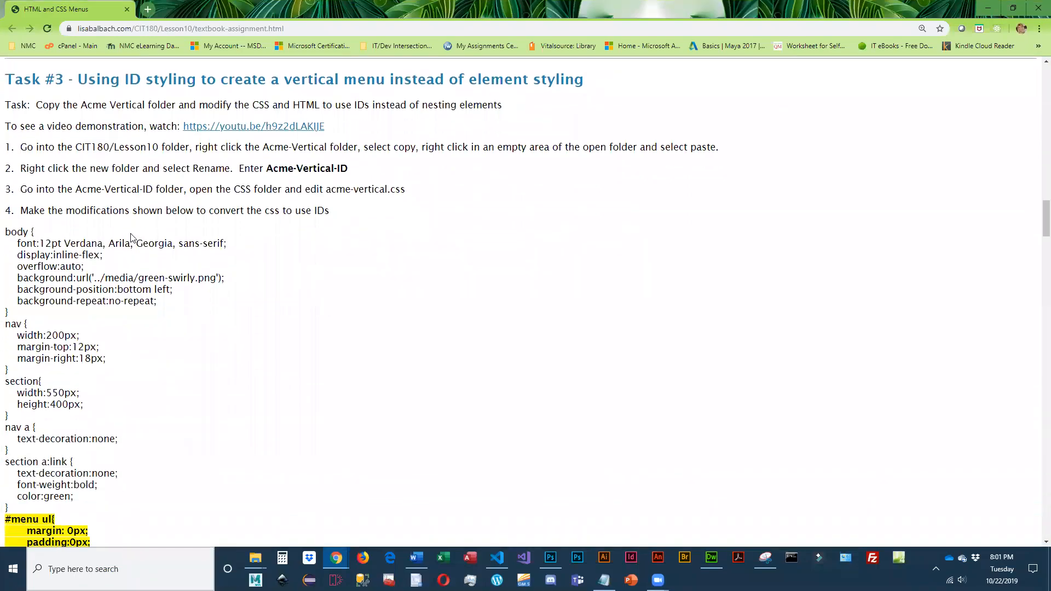
scroll("up", 3)
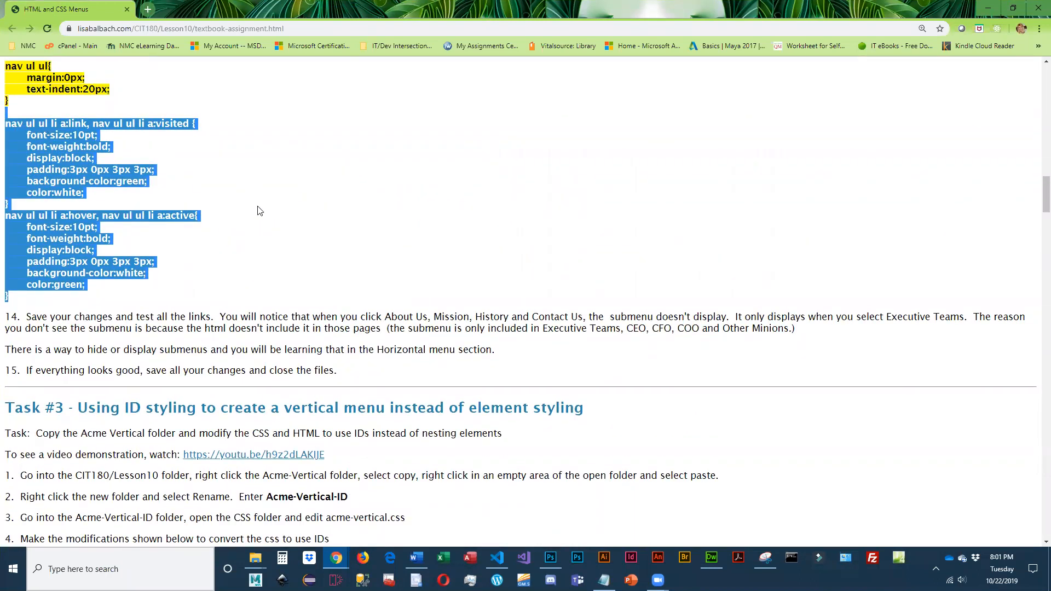
scroll("down", 3)
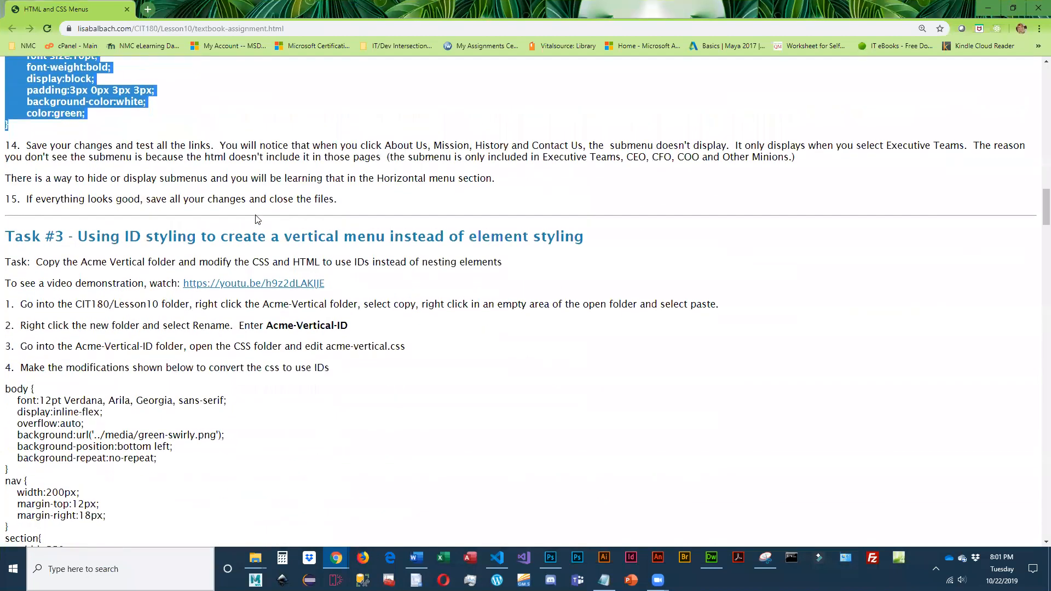
scroll("down", 3)
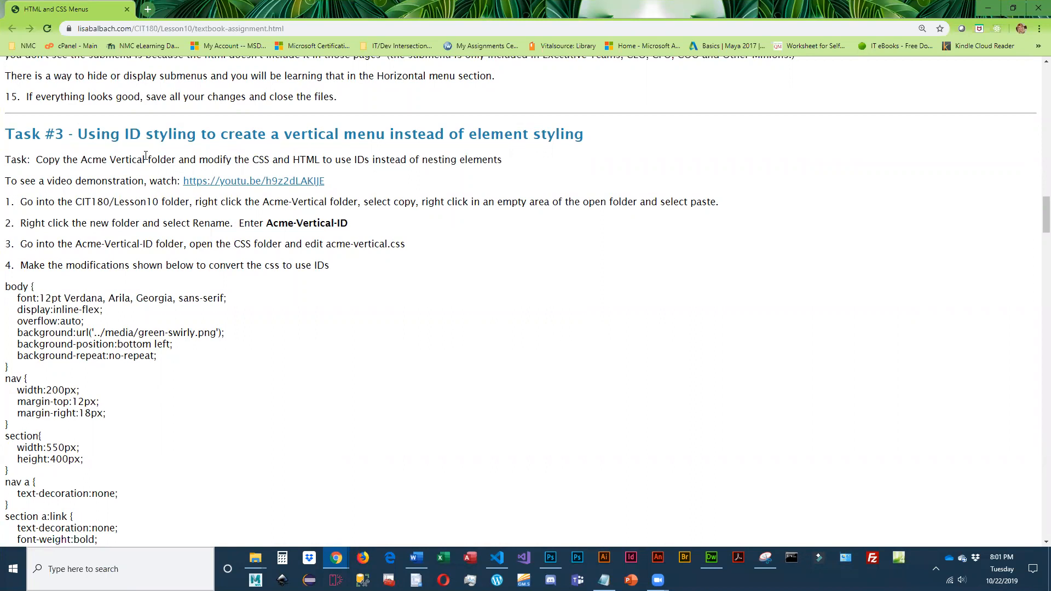
mouse_move(272, 192)
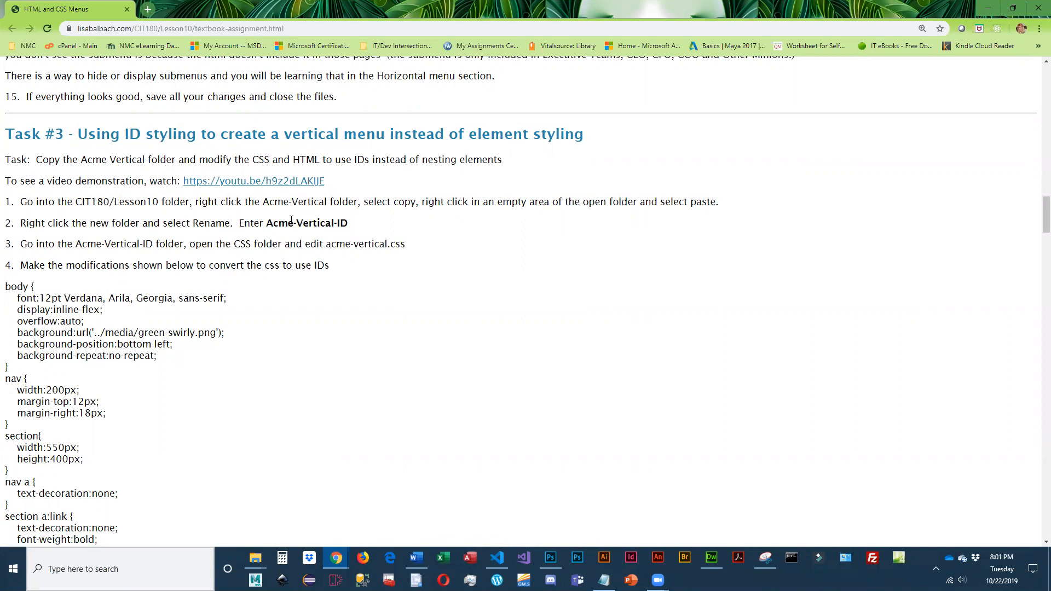
mouse_move(292, 221)
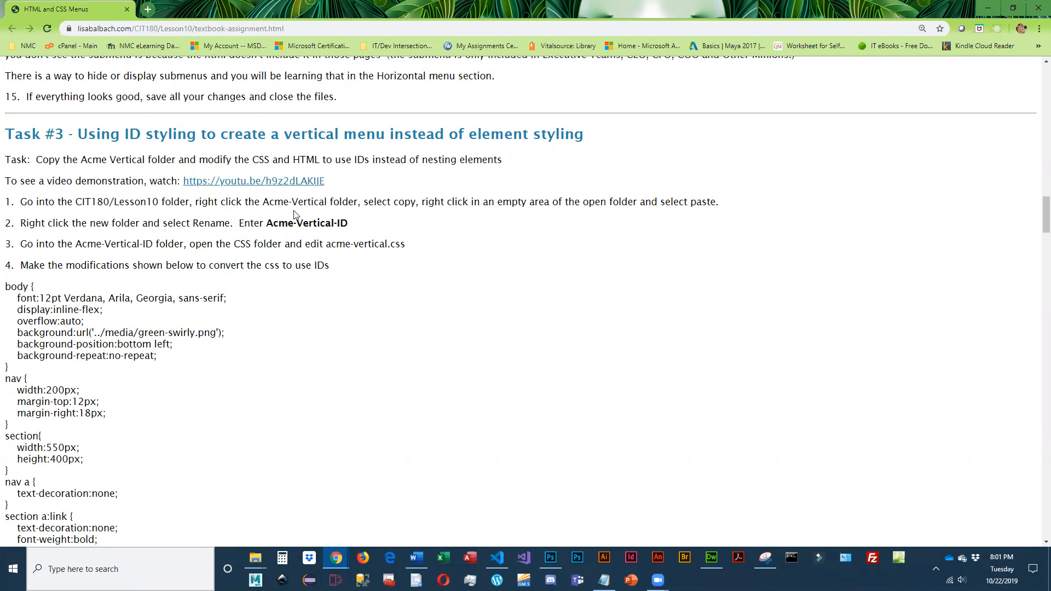
mouse_move(301, 218)
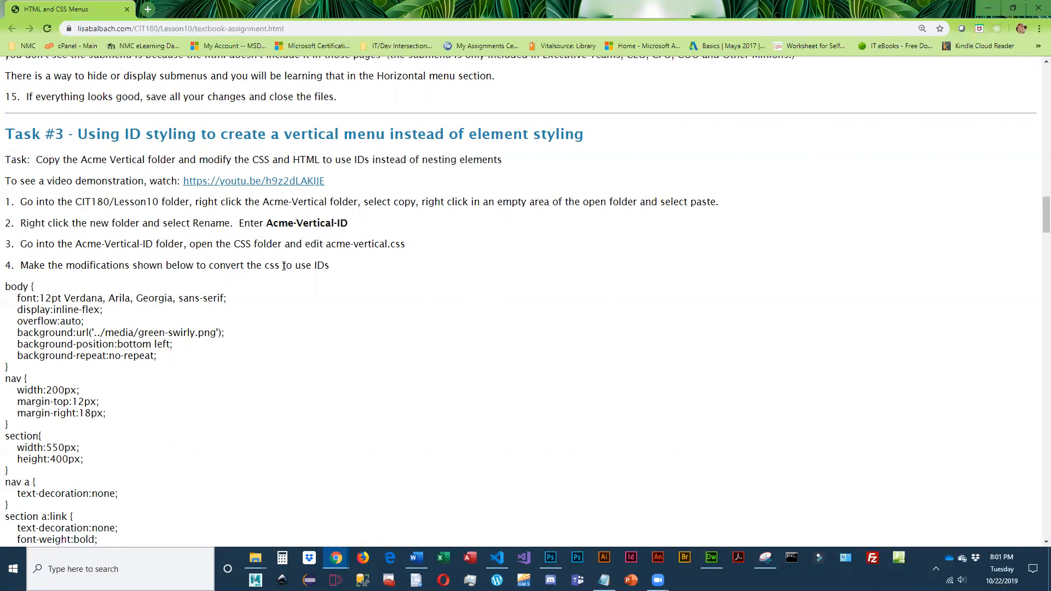
mouse_move(272, 332)
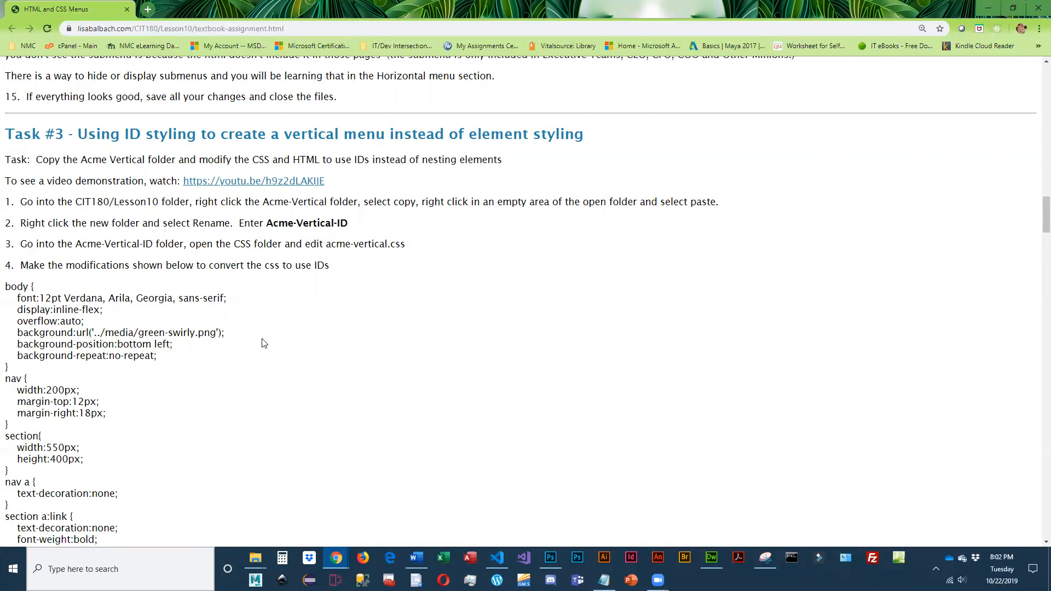
mouse_move(266, 380)
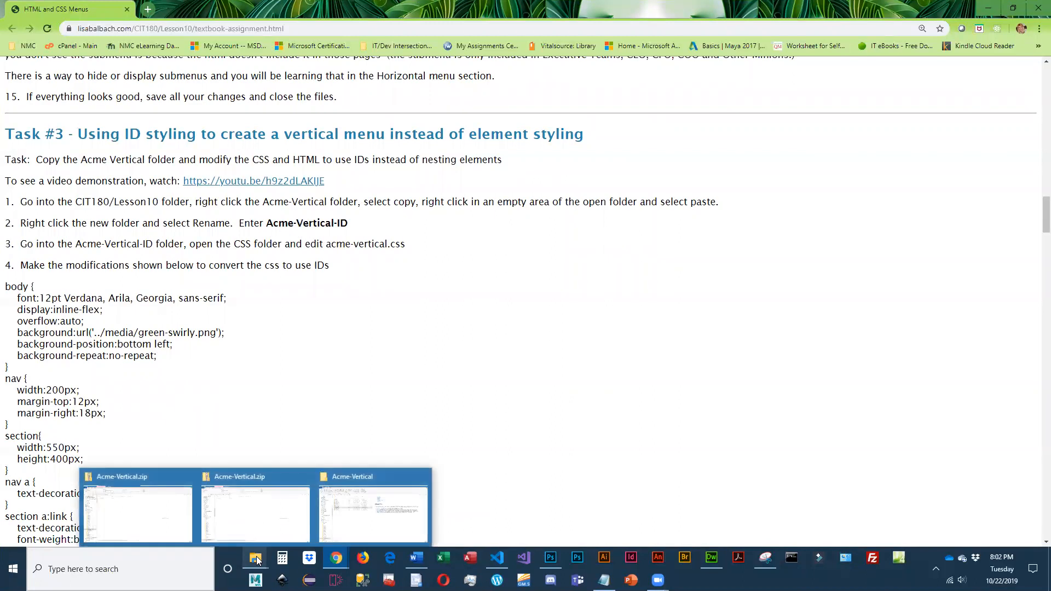
left_click(372, 512)
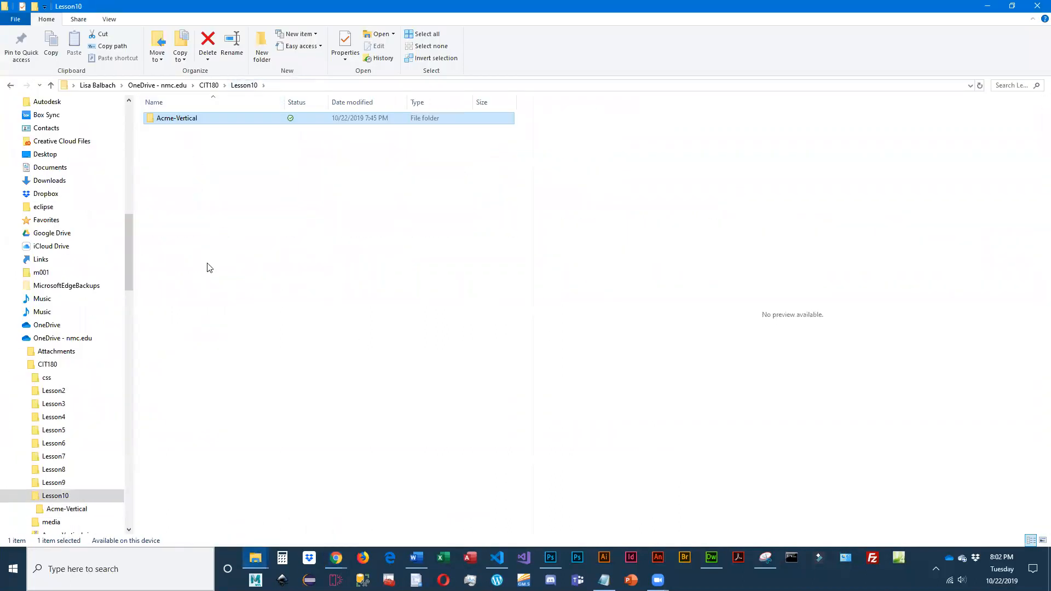
right_click(176, 118)
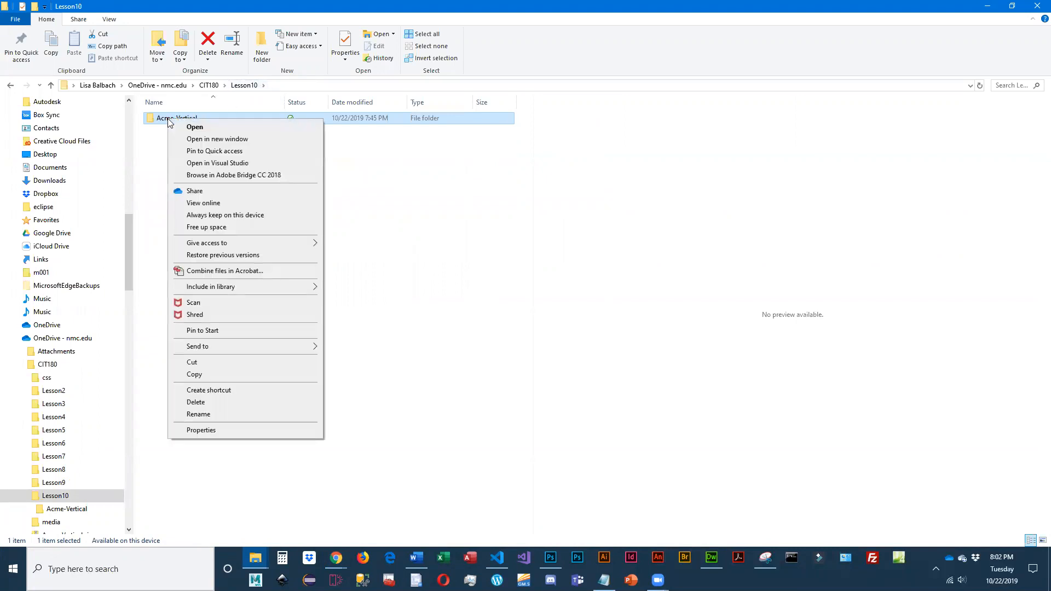
mouse_move(216, 373)
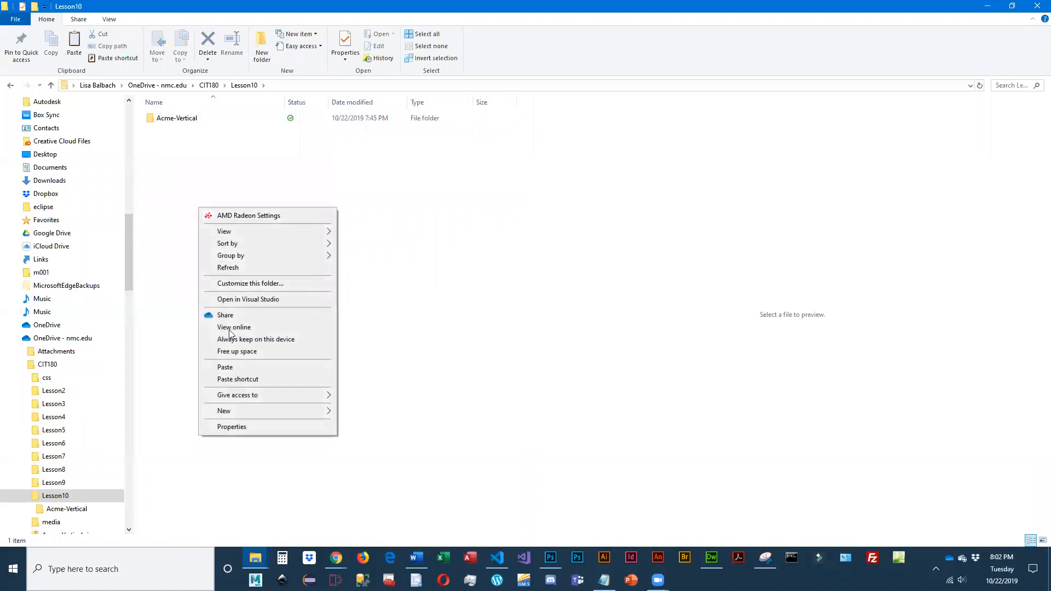
left_click(252, 330)
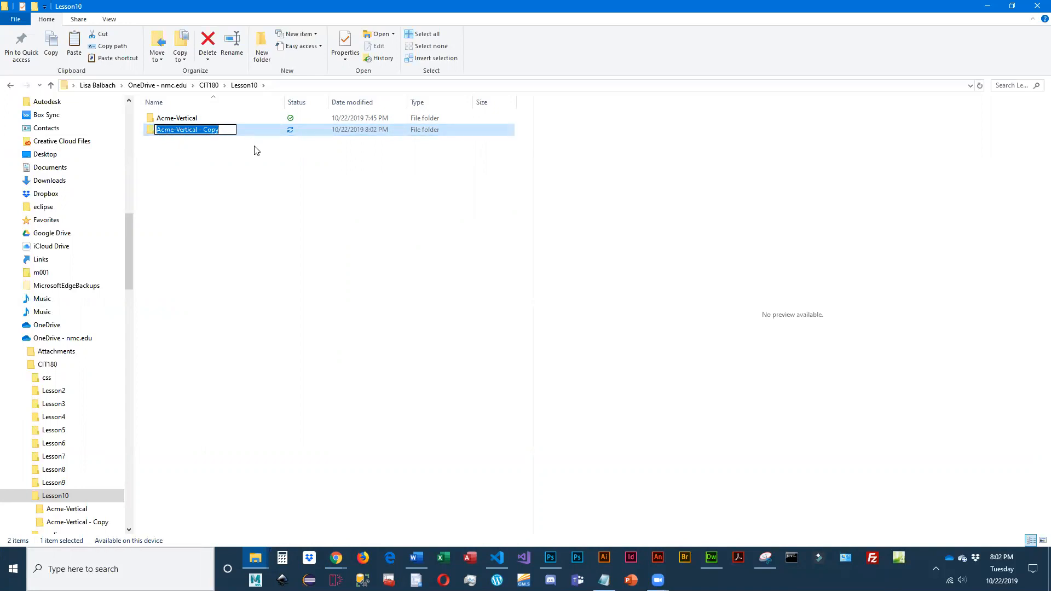
type("Ace")
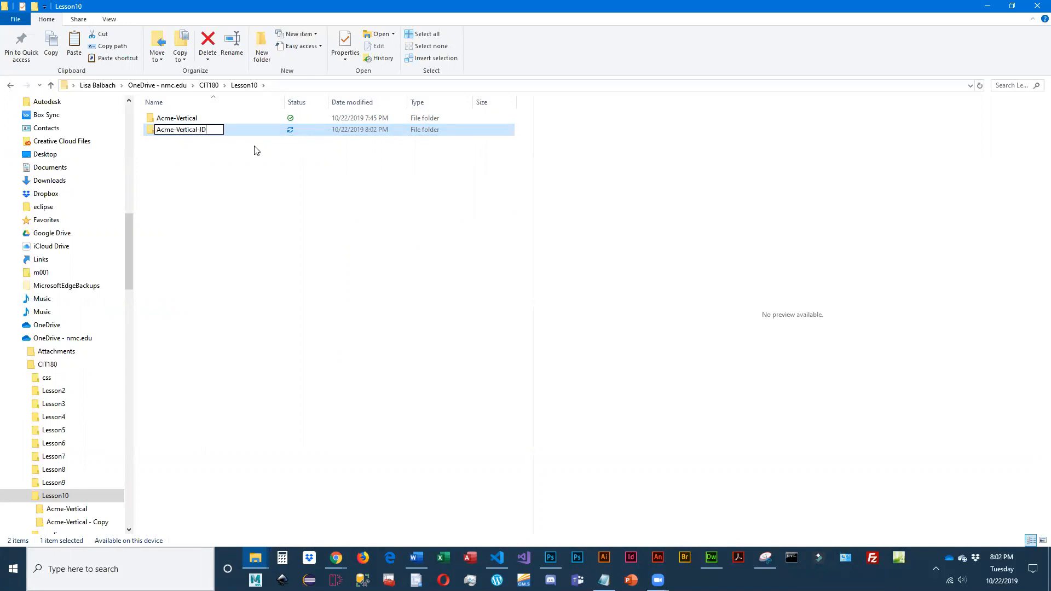
key("enter")
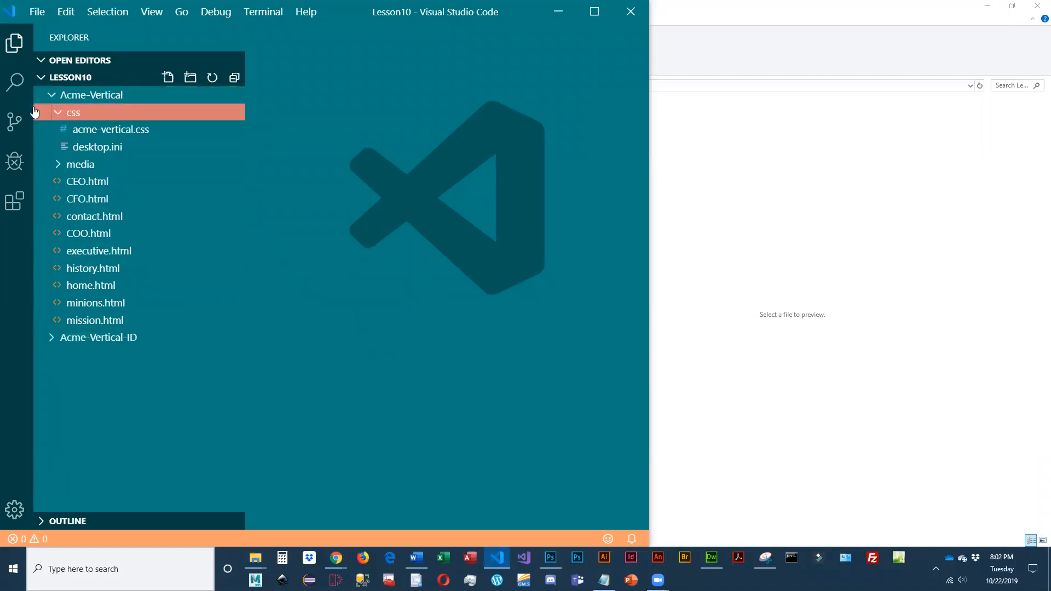
- Open Acme-Vertical-ID/css/acme-vertical.css in the editor, collapsing the original folder
left_click(91, 94)
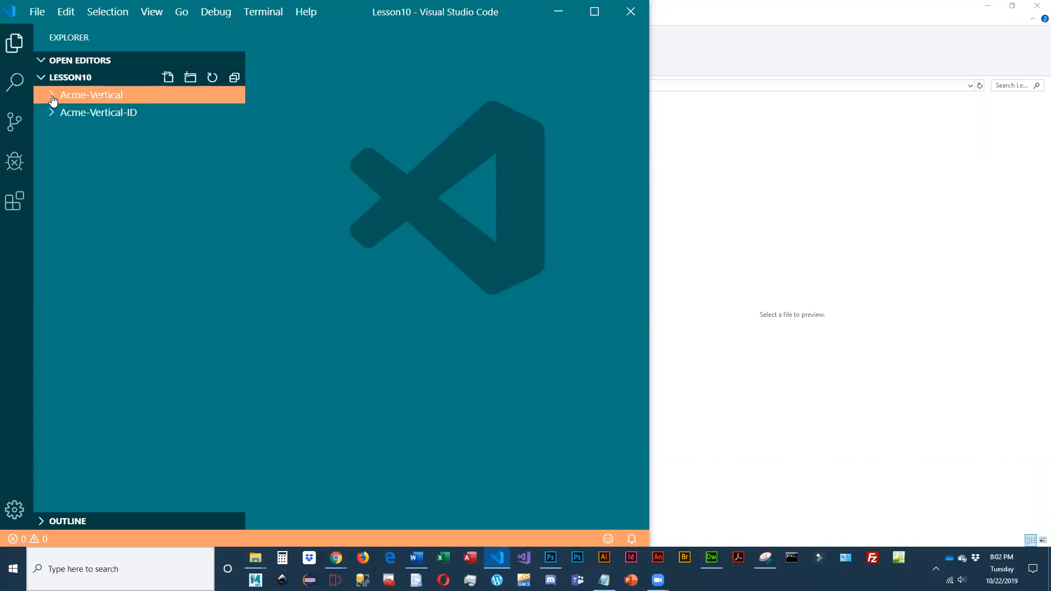
left_click(98, 112)
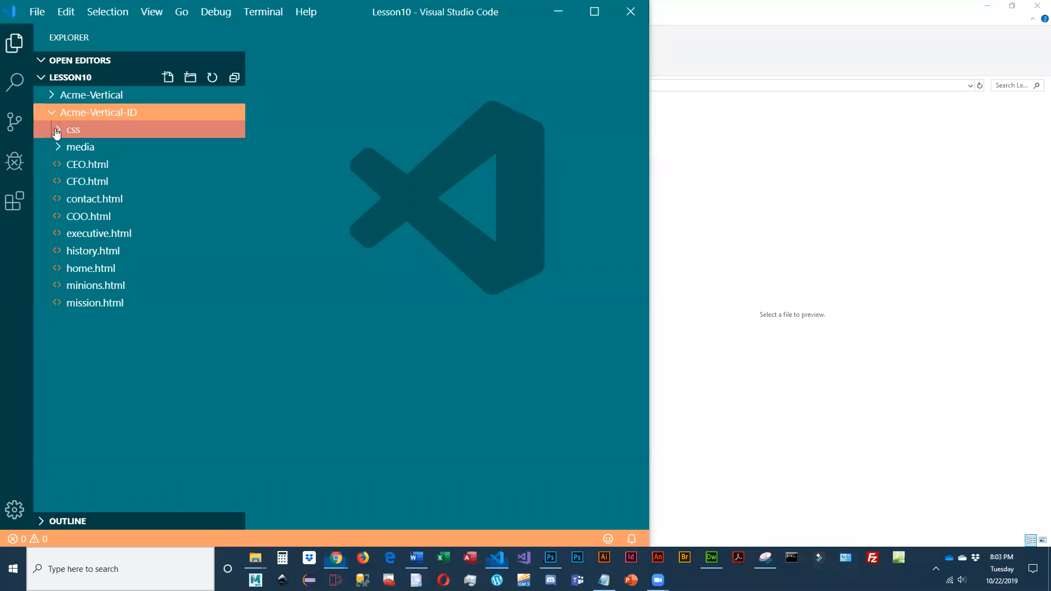
left_click(58, 130)
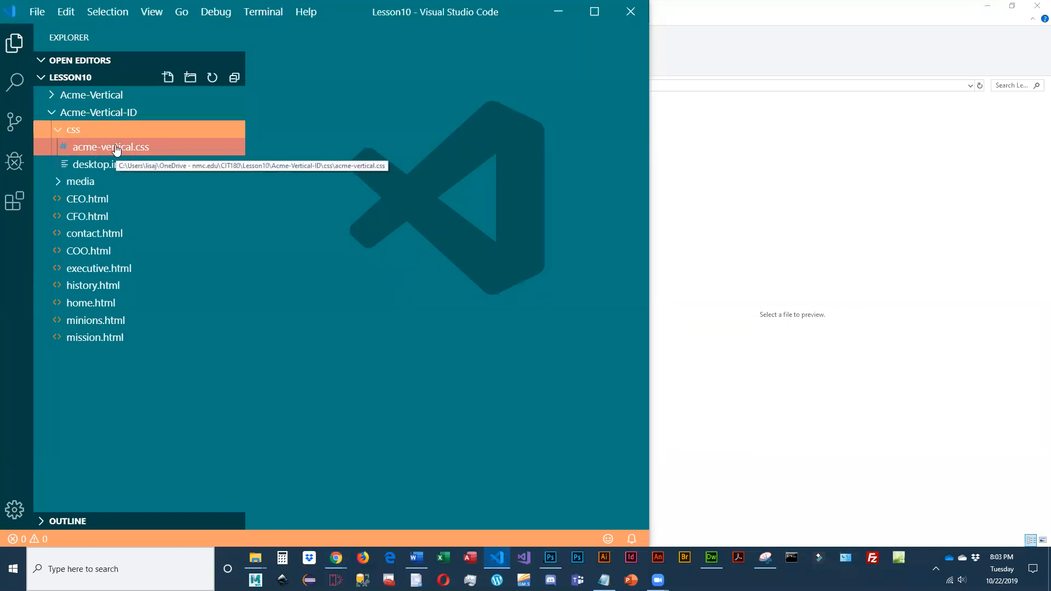
double_click(111, 147)
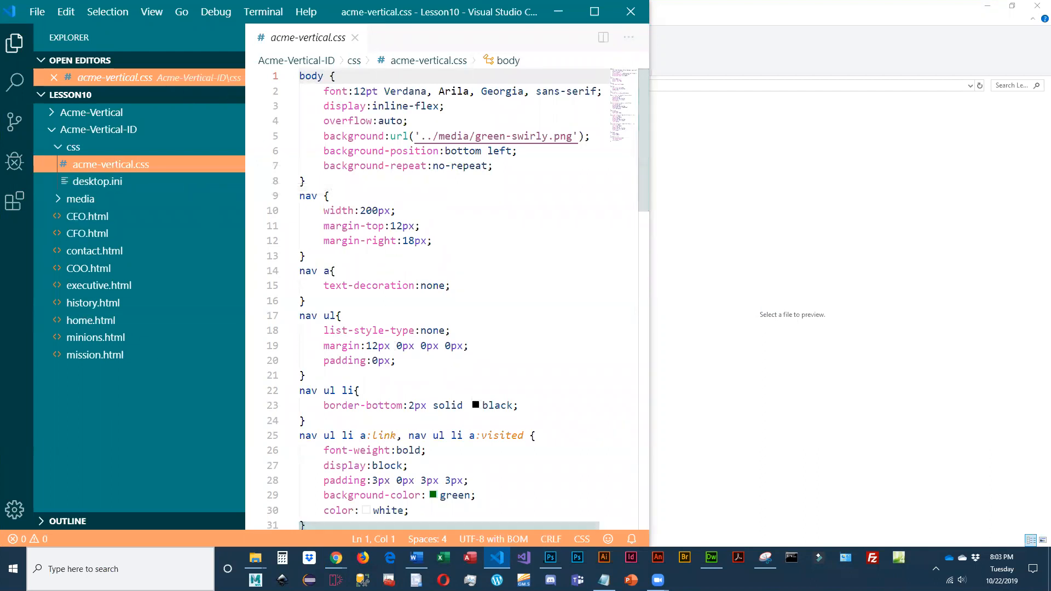
scroll("down", 3)
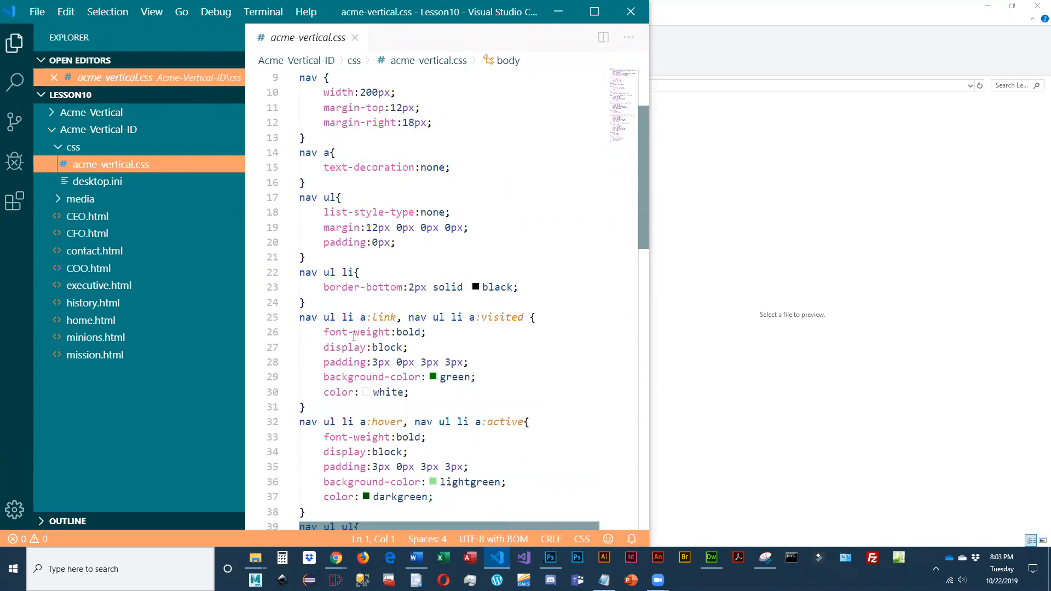
scroll("down", 3)
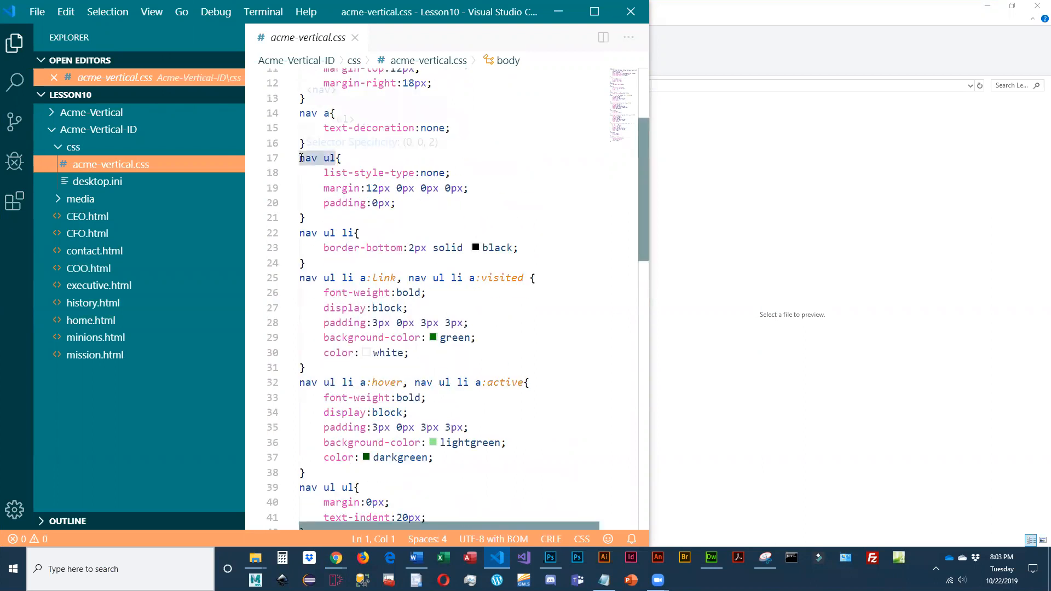
- Delete the old nav ul, li and link/hover rules, keeping nav, nav a and section
left_click(312, 158)
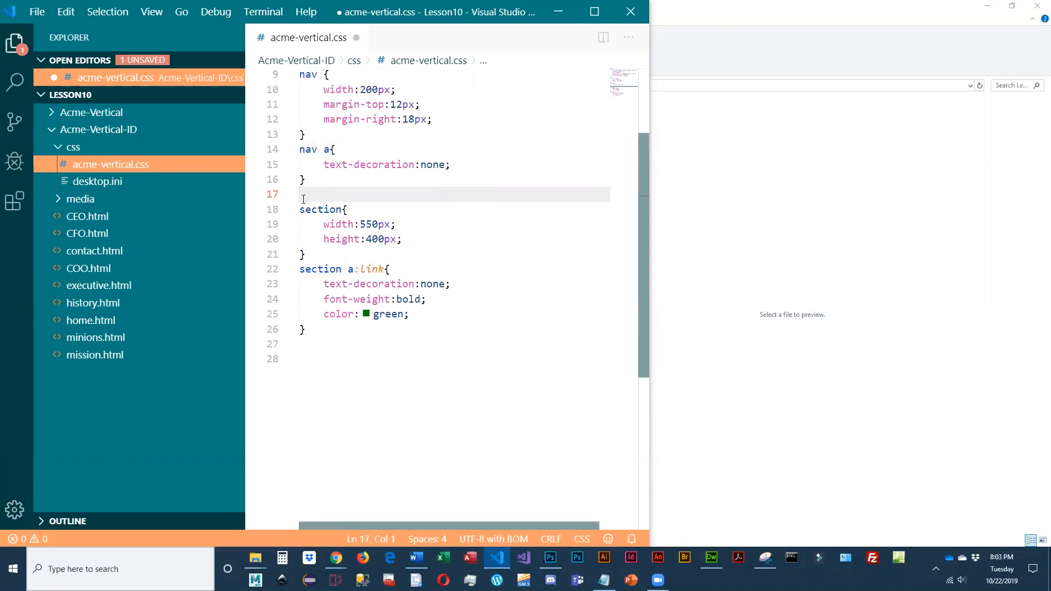
mouse_move(319, 209)
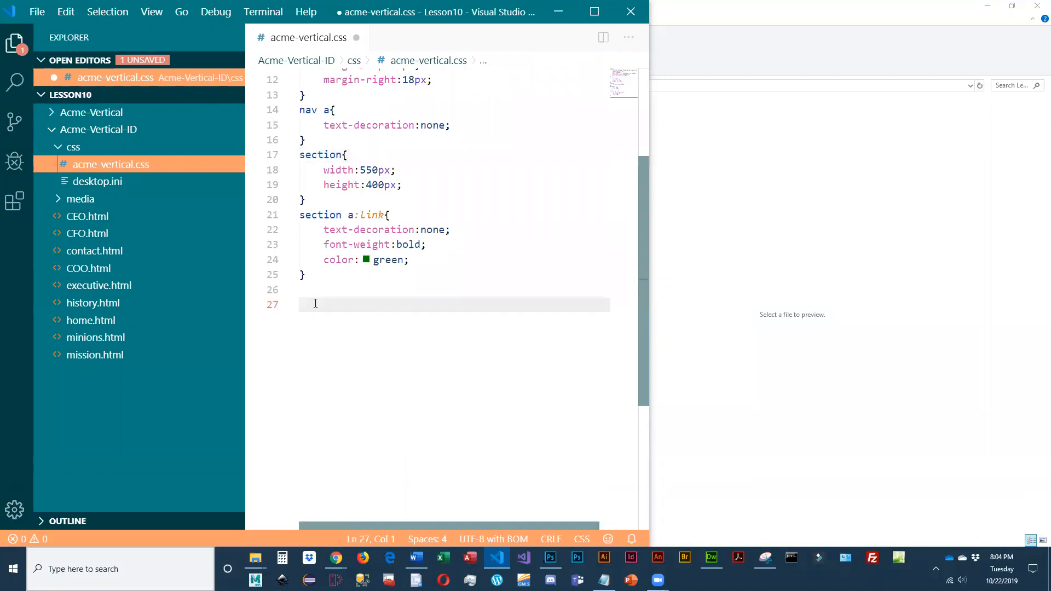
key("Up")
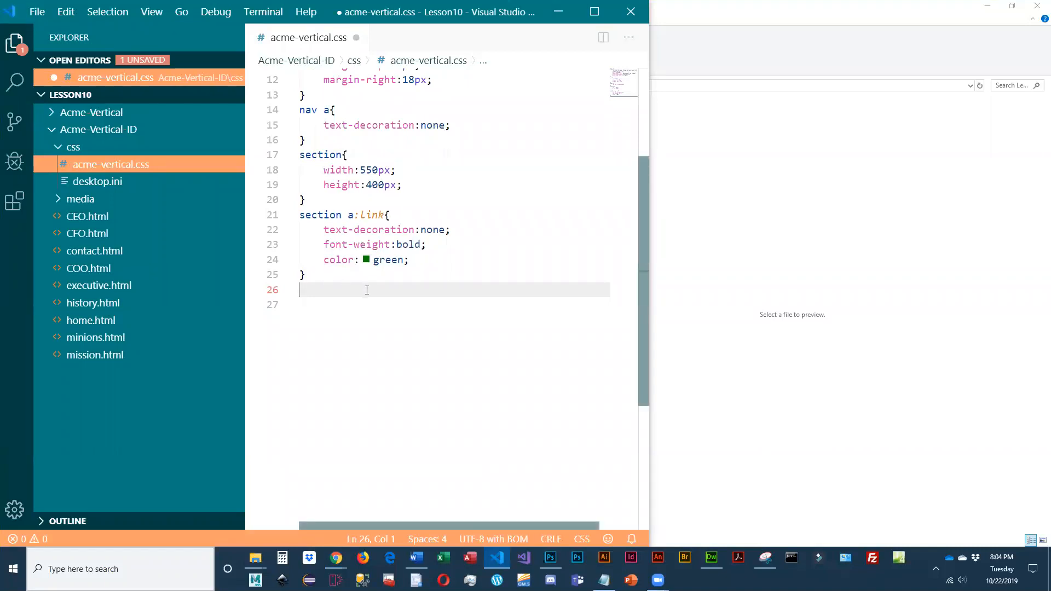
- Add a #menu ul rule with margin:0px and padding:0px
type("#menu ul")
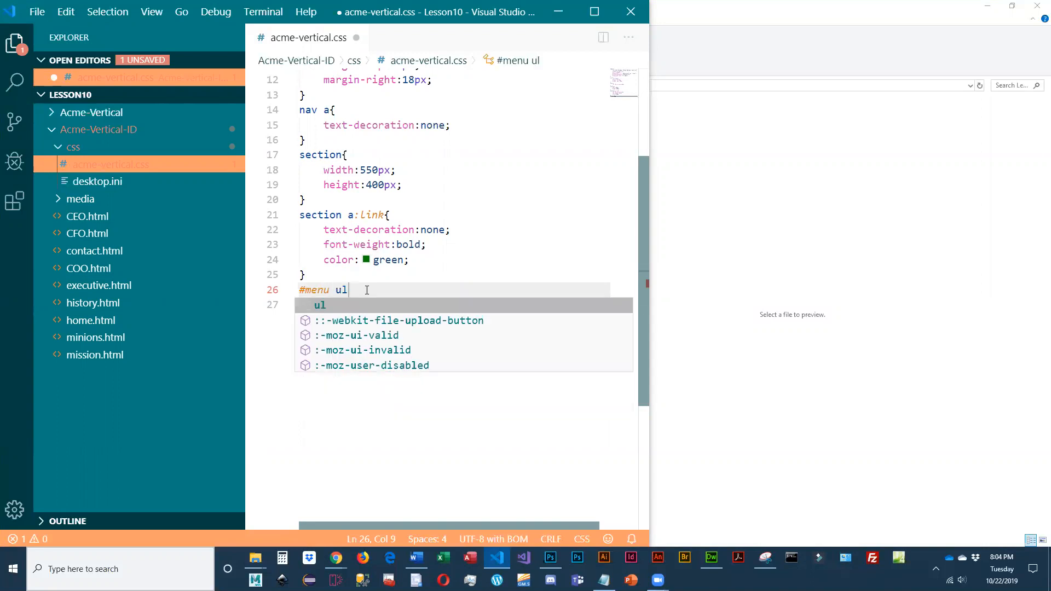
type("{")
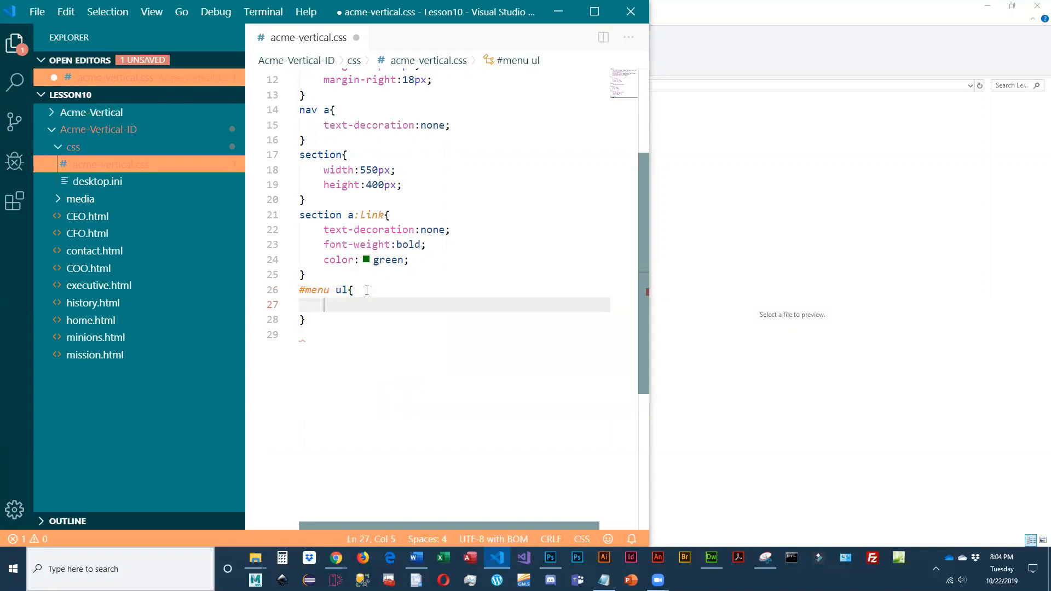
type("ma")
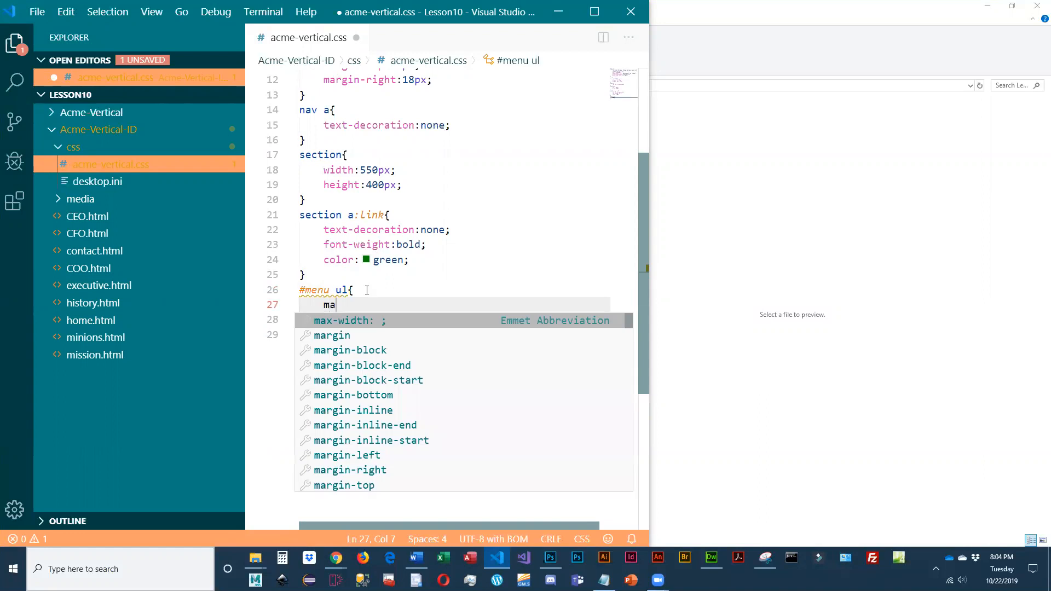
type("rgin:0px;")
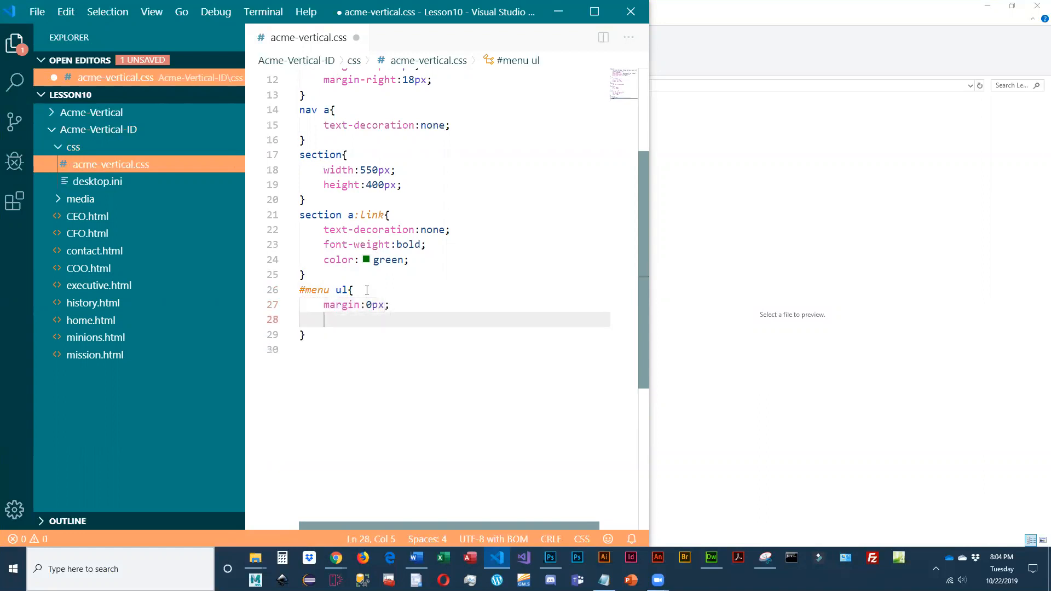
type("padding:0")
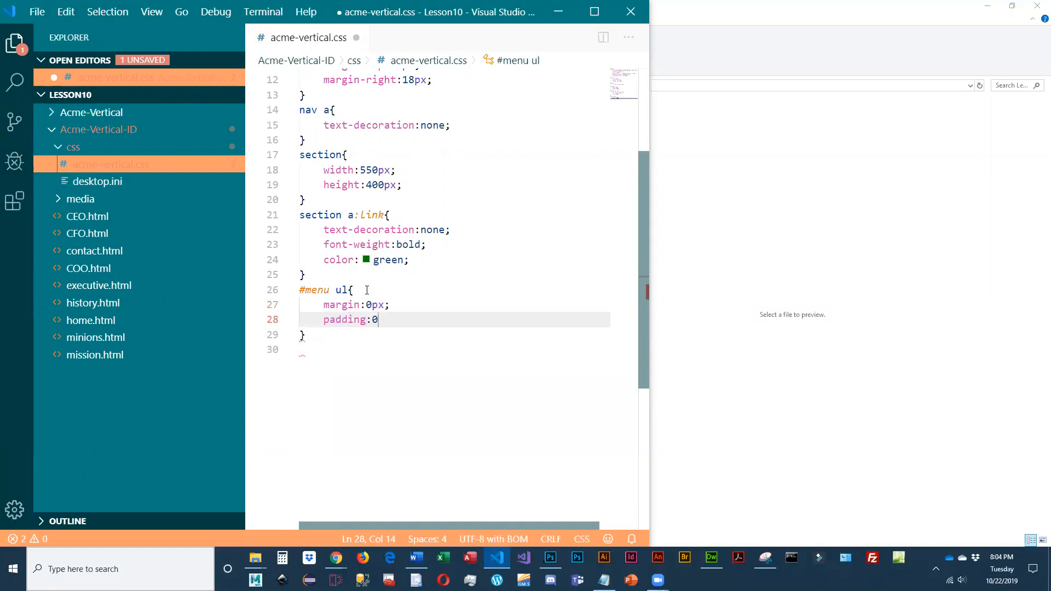
type("px;")
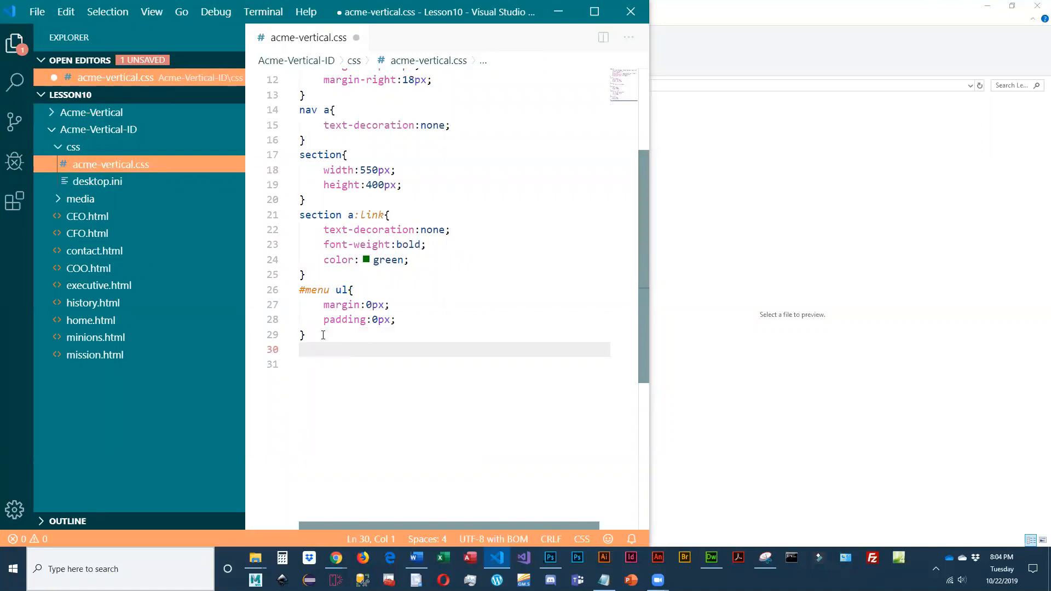
- Add a #menu li rule with list-style-type:none and border-bottom:2px solid black
type("#menu")
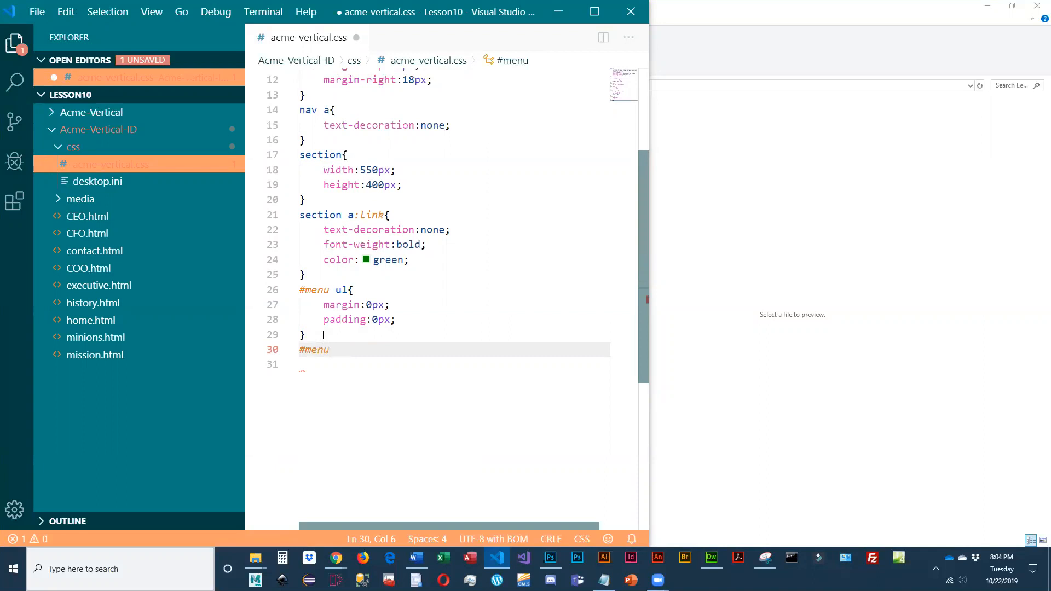
type("li{")
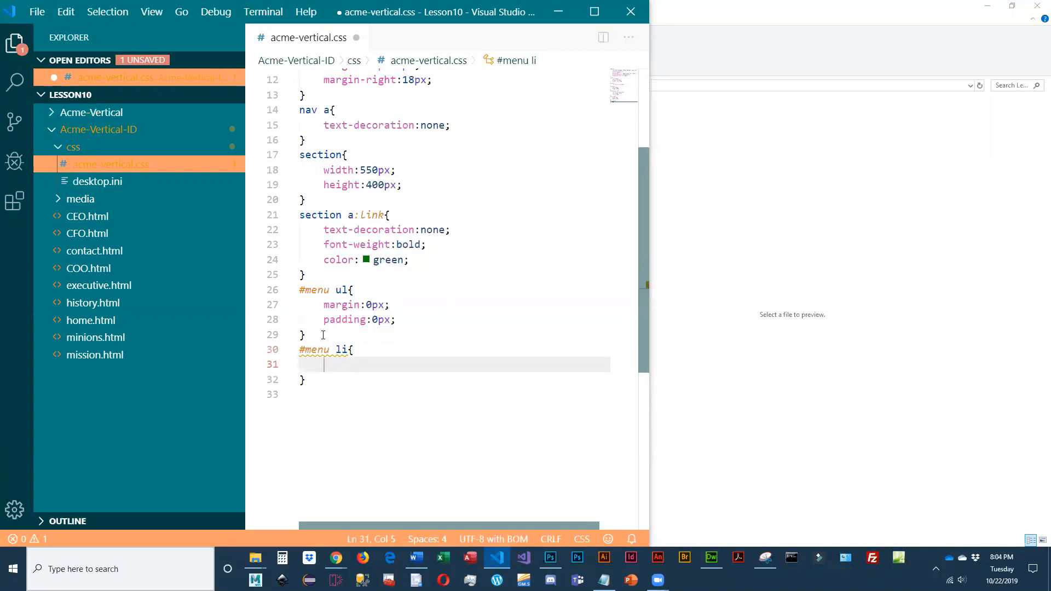
type("list-style-")
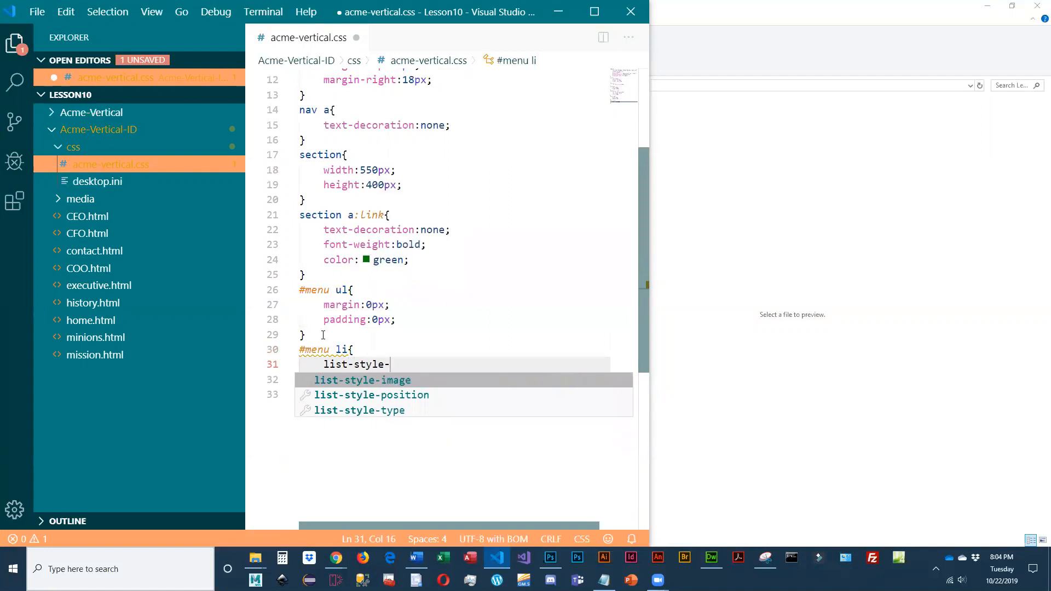
type("type:none;")
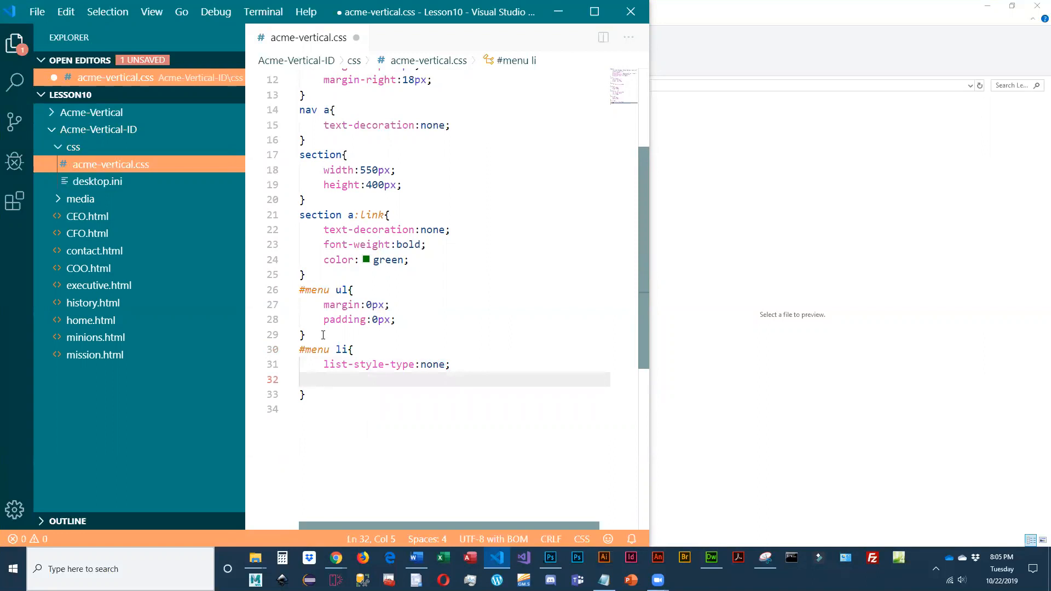
type("border-bottom:2px")
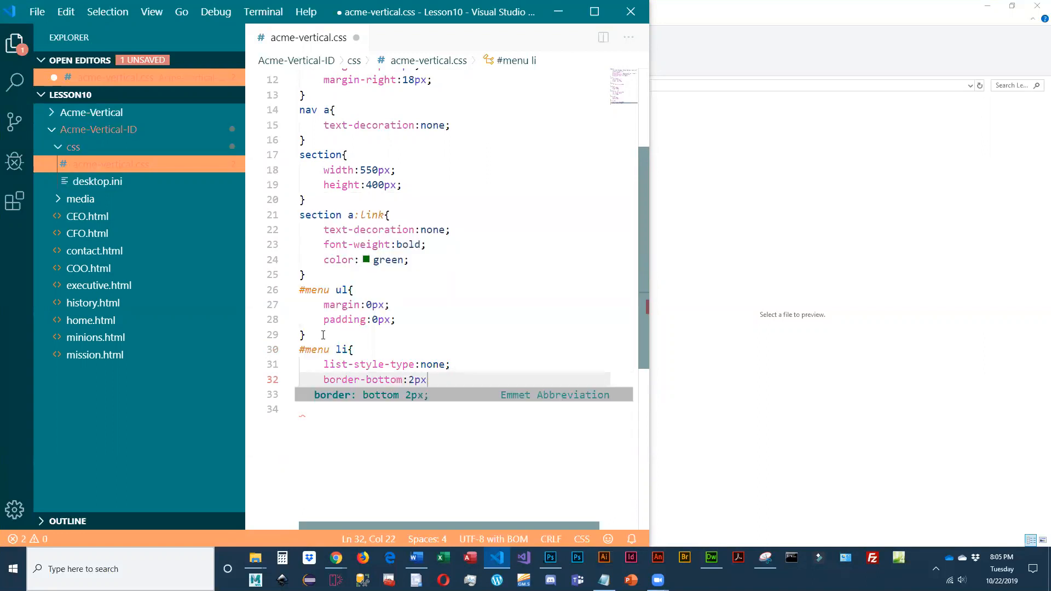
type("solid black;")
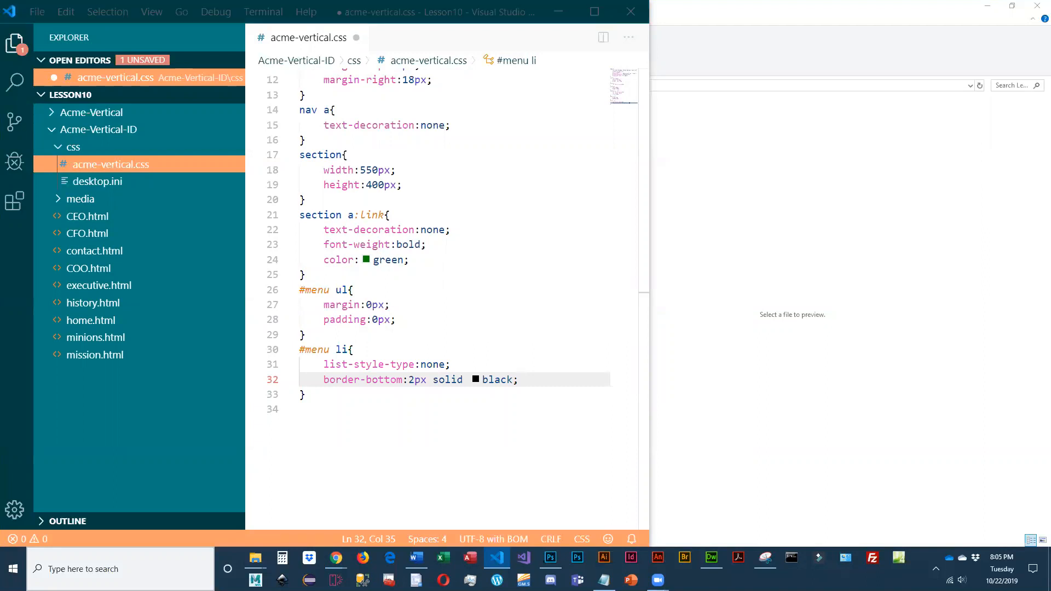
- Paste #menu a:link/visited green block and a:hover/active lightgreen rules, ending on a new line
left_click(334, 558)
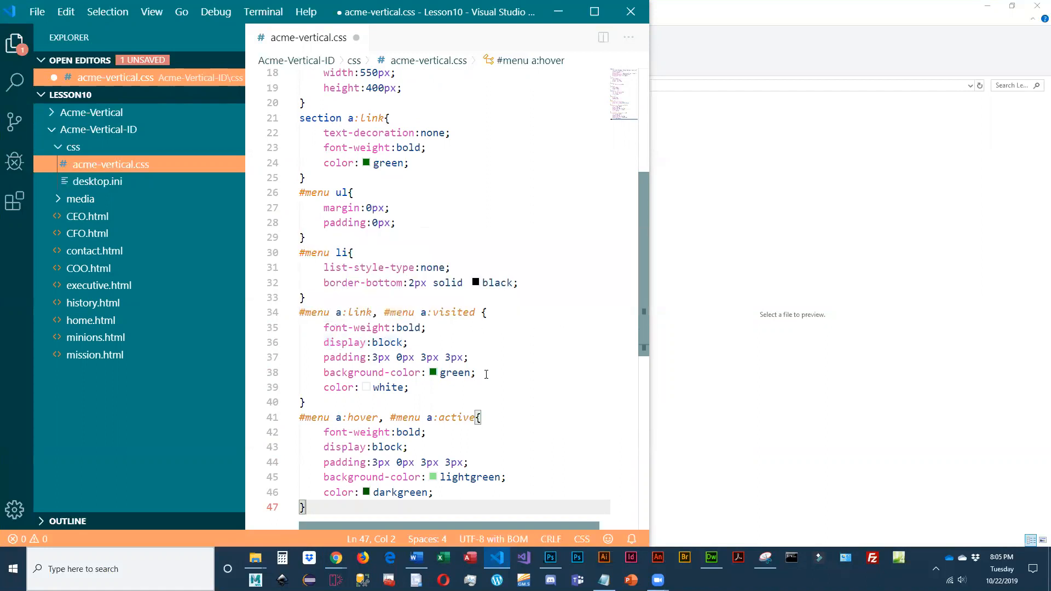
scroll("down", 3)
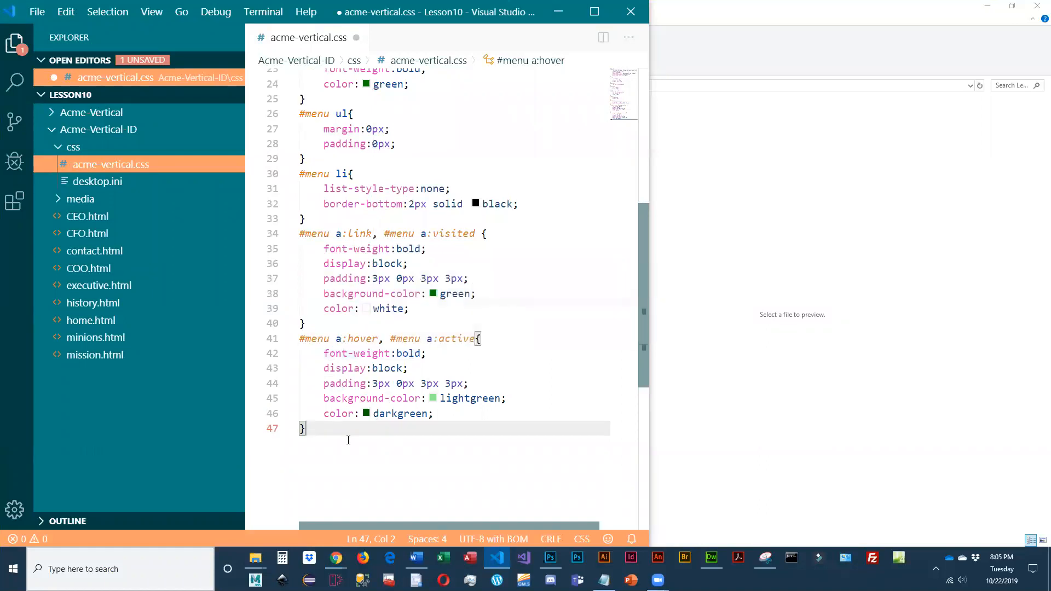
left_click(90, 319)
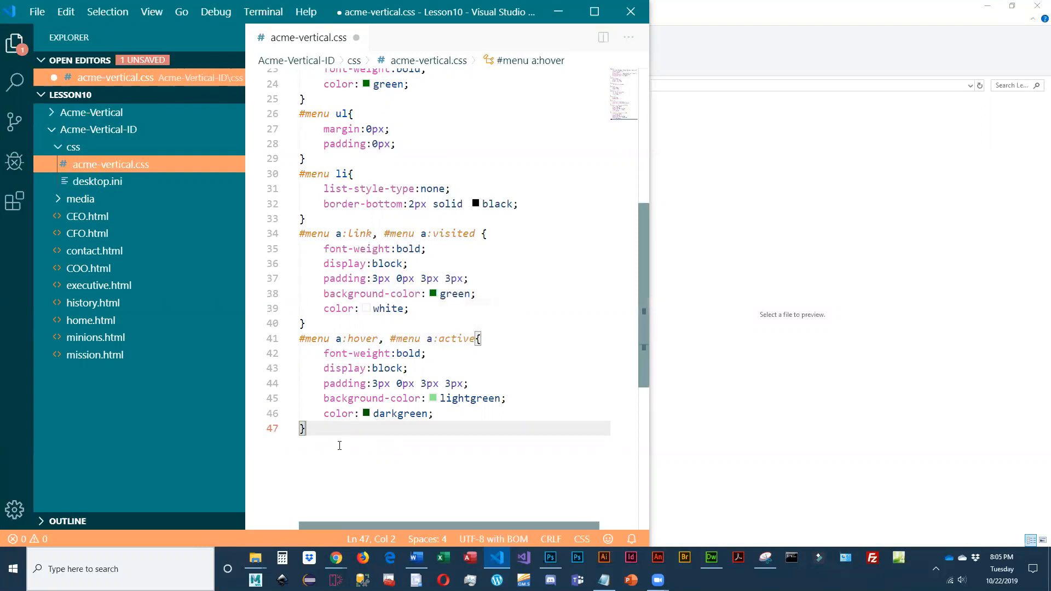
key("Enter")
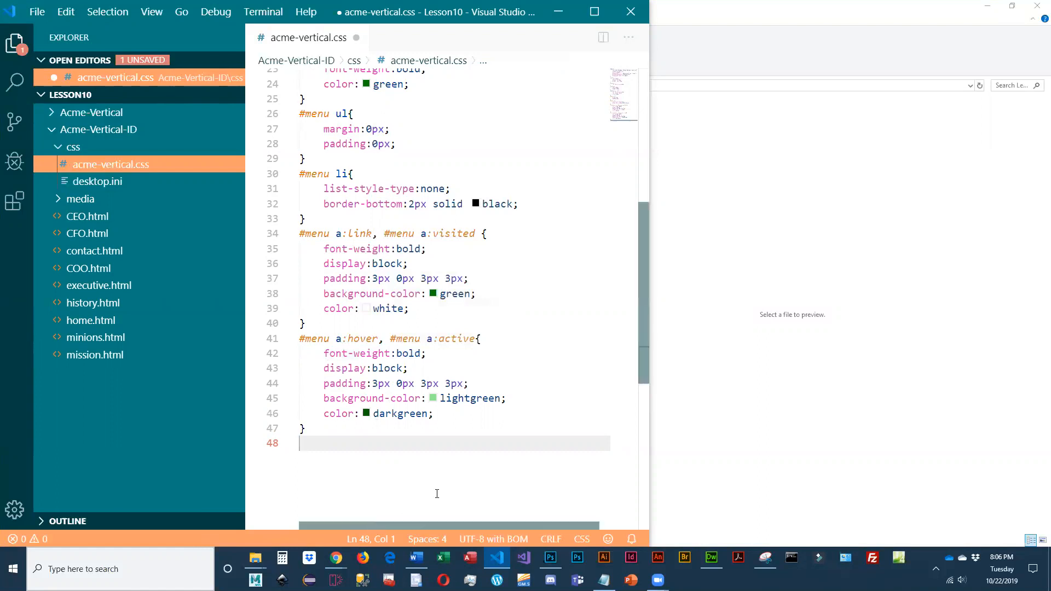
- Add #submenu li {text-indent:20px;} then the #submenu a:link/visited rules, and save
type("#sub")
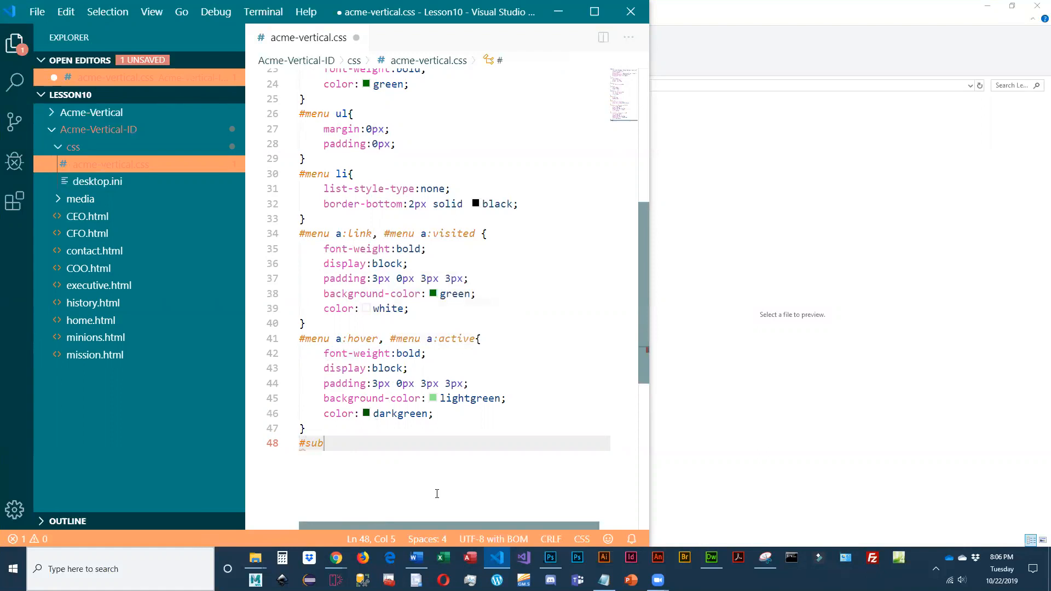
type("menu")
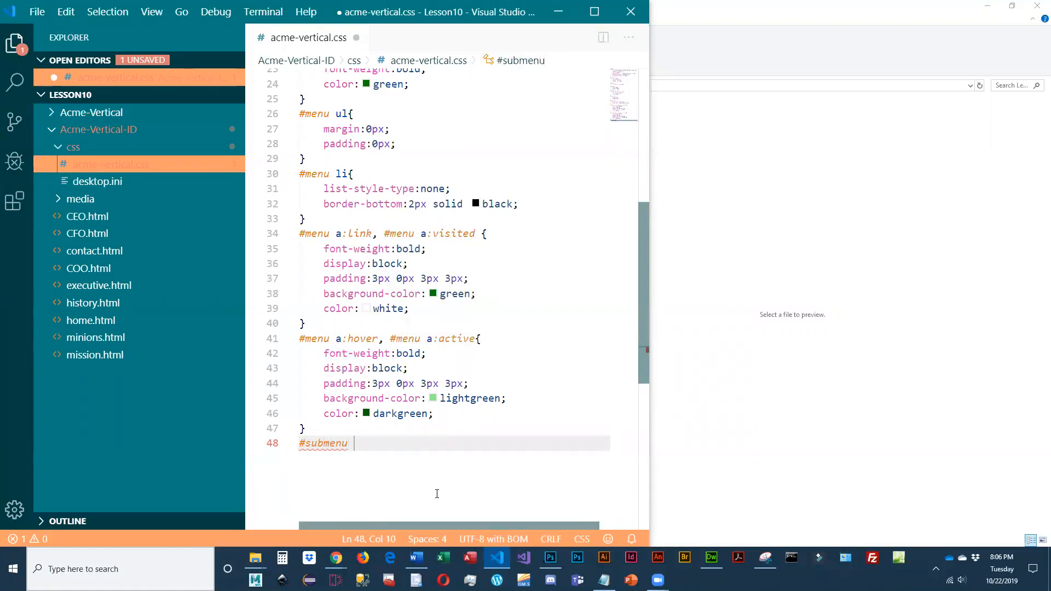
type("li{")
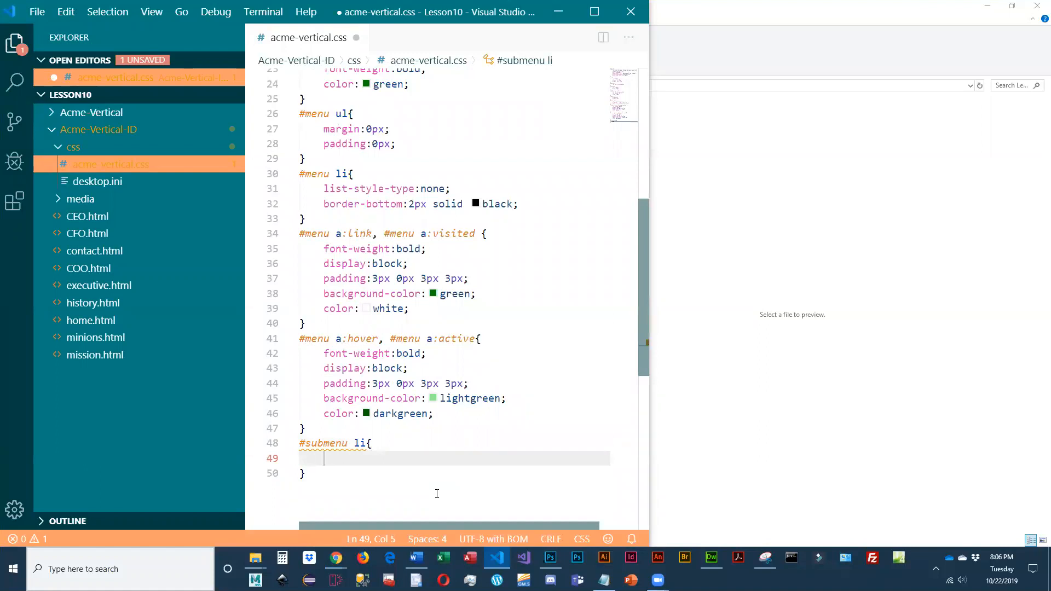
type("text-index")
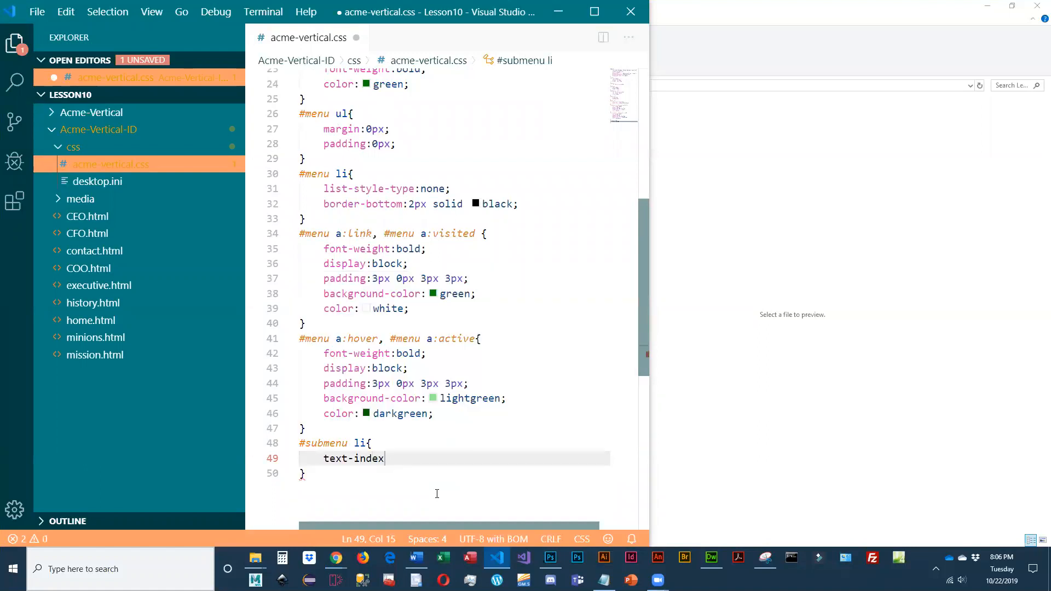
key("Backspace")
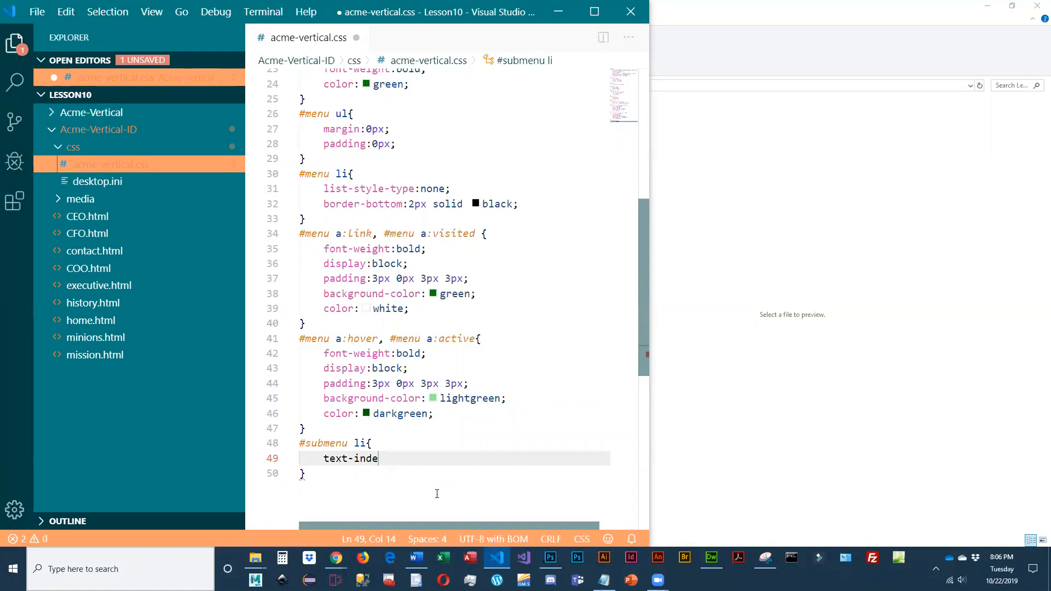
type("nt:20px;")
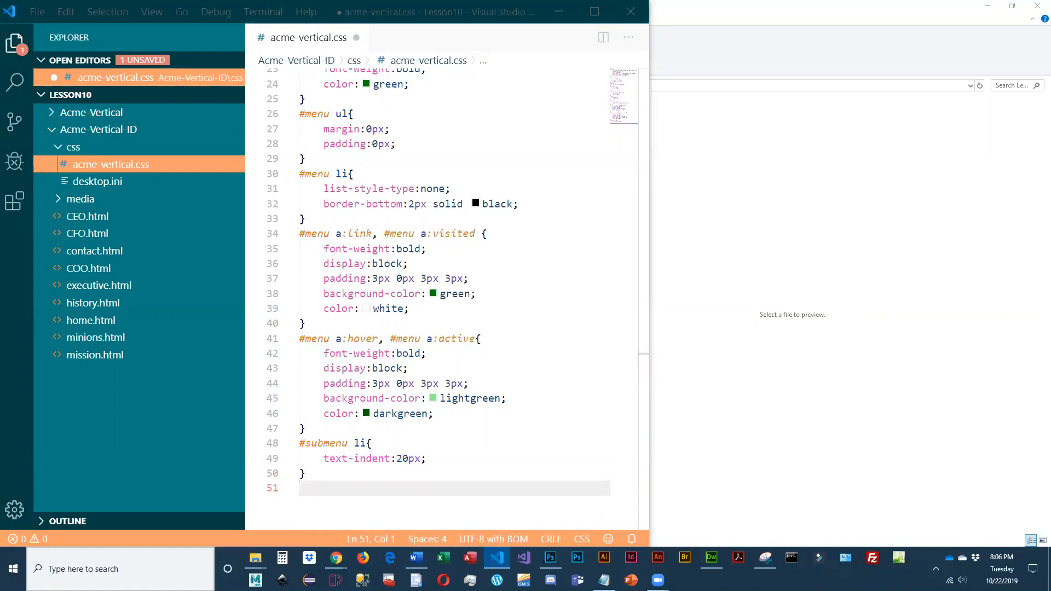
left_click(335, 557)
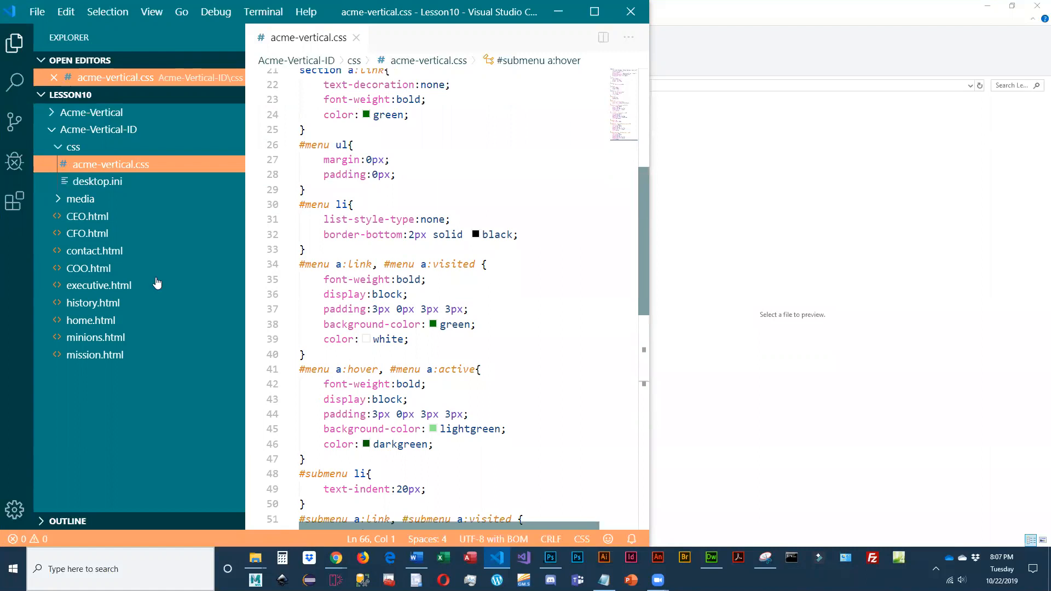
mouse_move(88, 216)
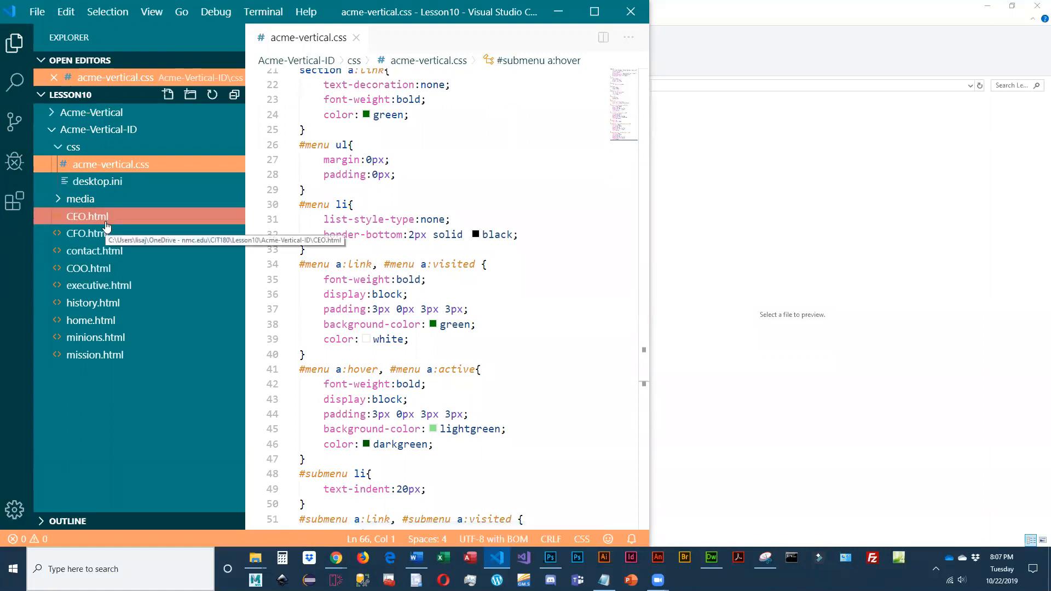
mouse_move(691, 262)
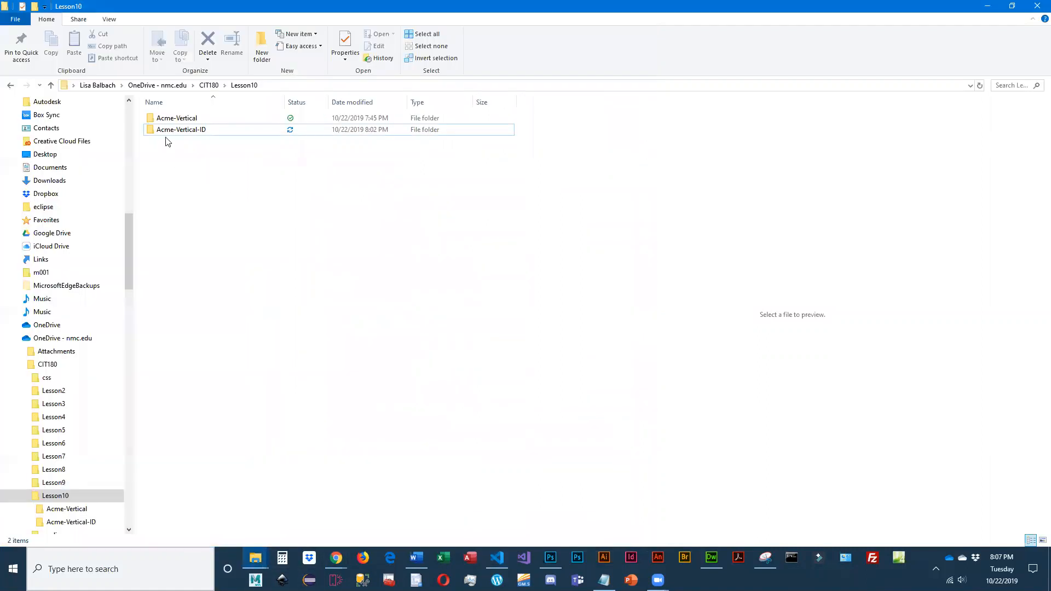
- Open the Acme-Vertical-ID folder's HTML pages and bring up options for home.html
double_click(180, 130)
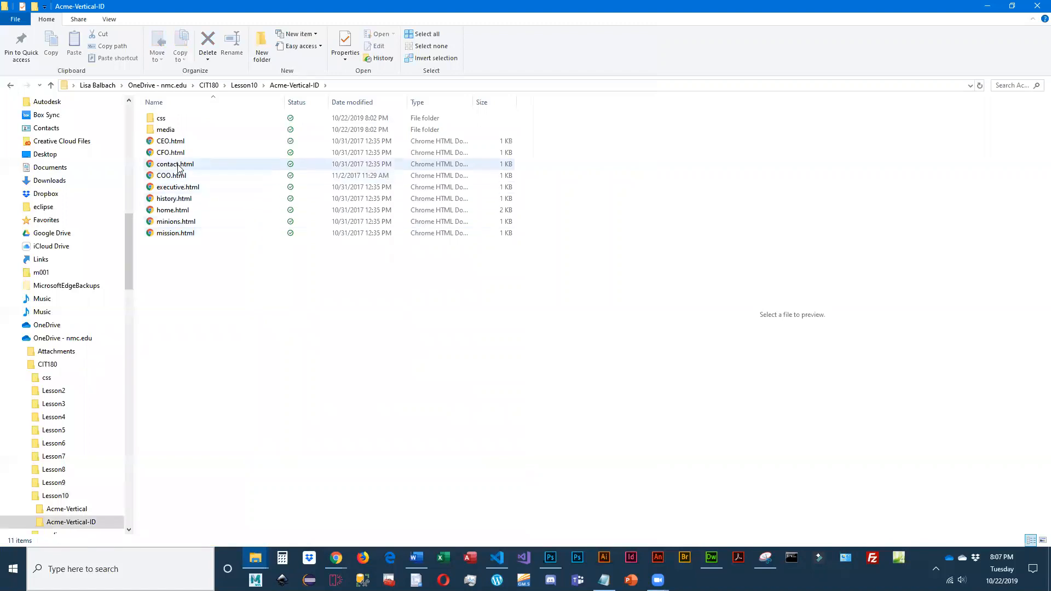
left_click(171, 141)
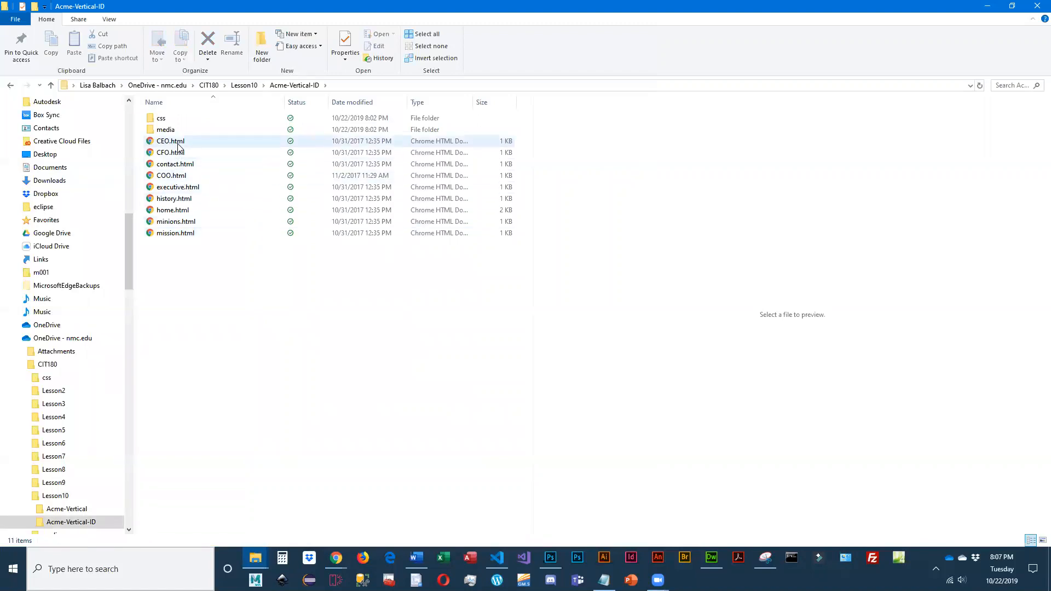
right_click(172, 211)
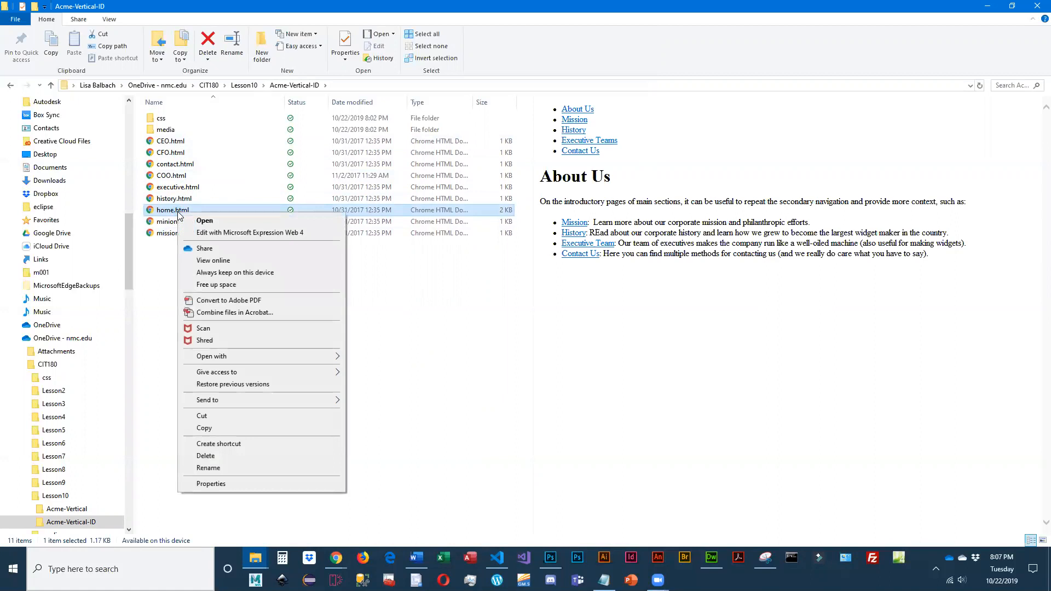
- Open home.html in Chrome snapped to the right half of the screen
left_click(211, 356)
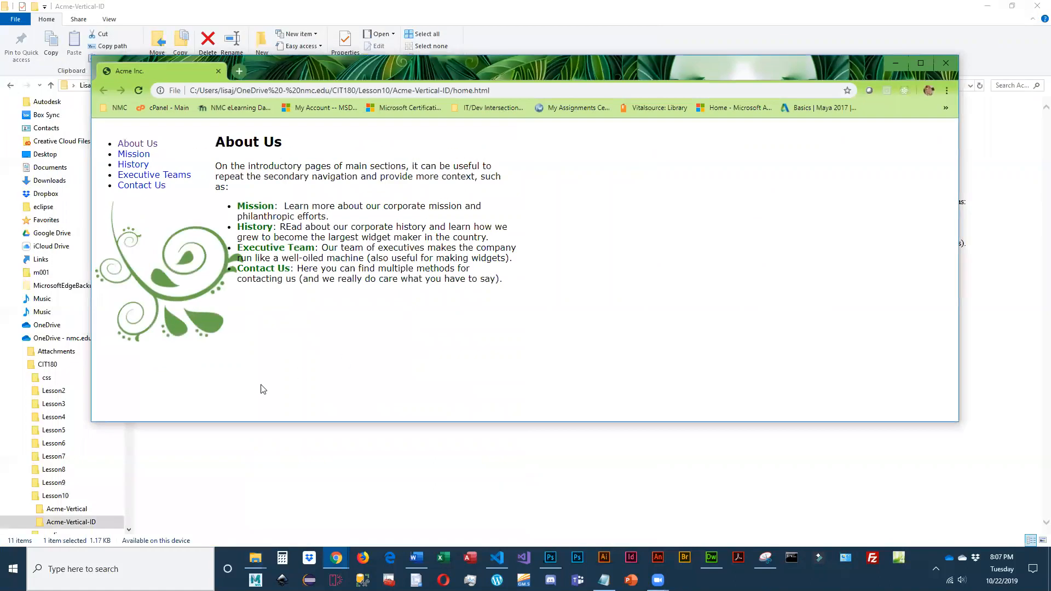
mouse_move(90, 423)
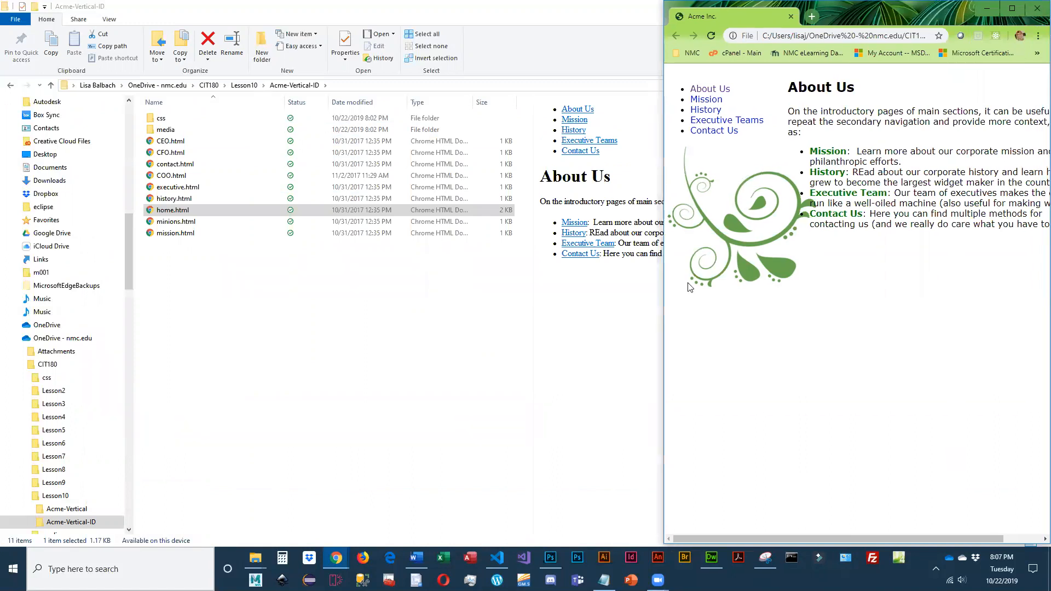
mouse_move(494, 557)
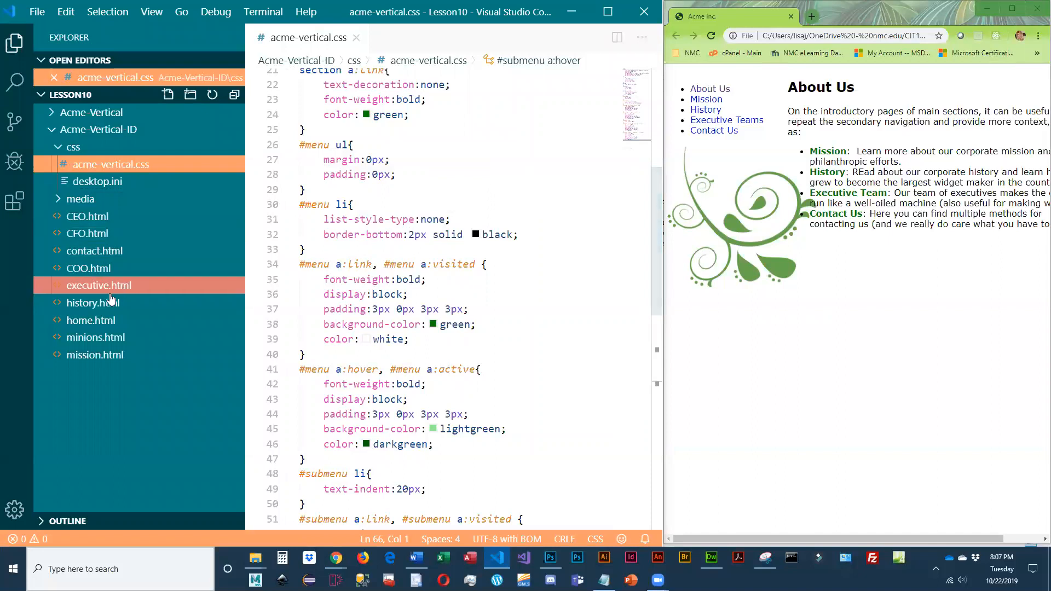
- Add id="menu" to home.html's nav ul, save, and select the attribute for reuse
left_click(91, 320)
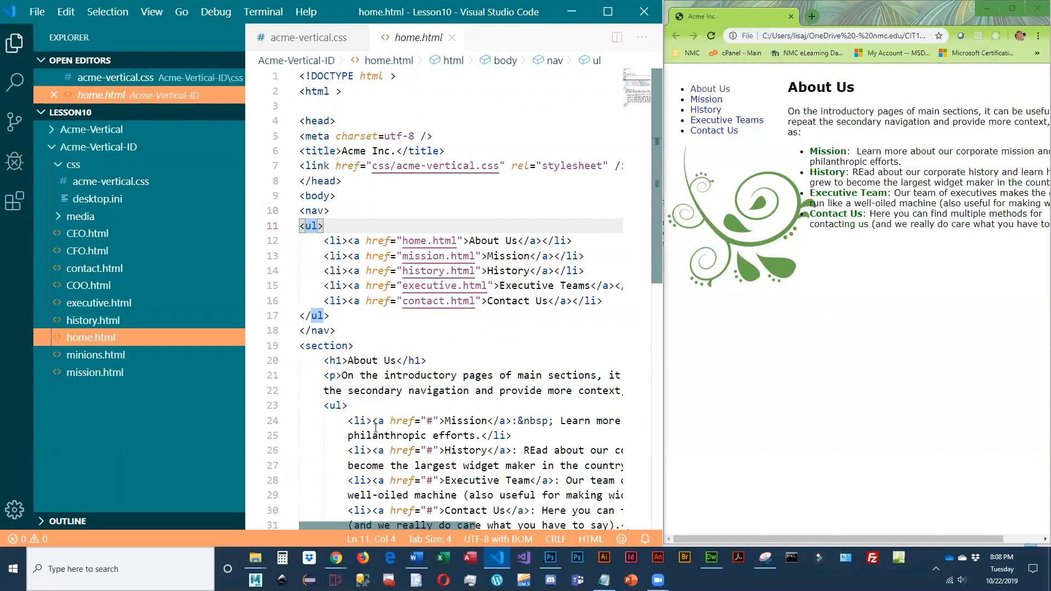
type("id=\"menu")
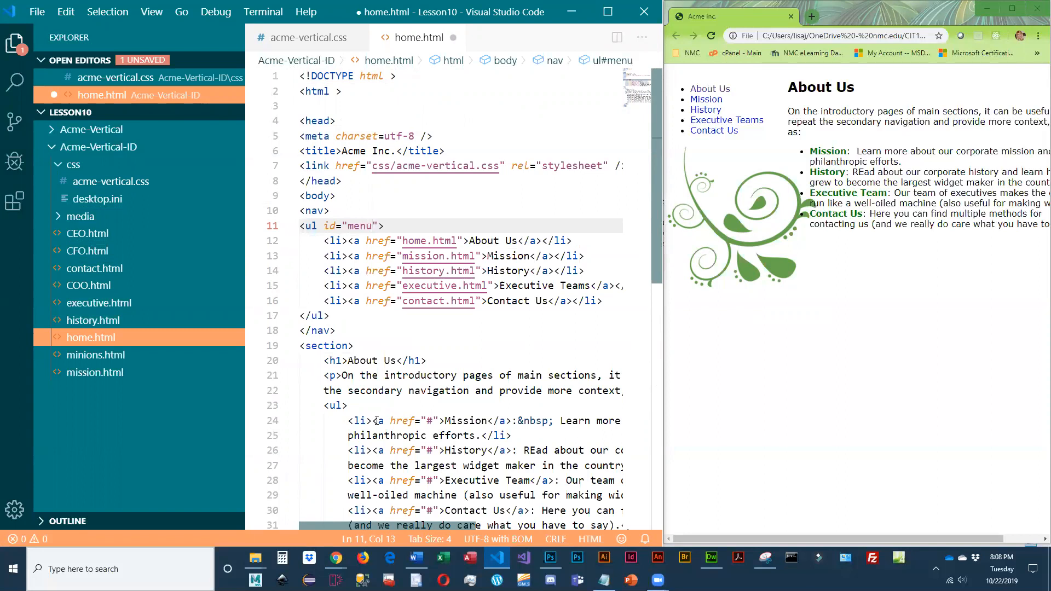
double_click(327, 225)
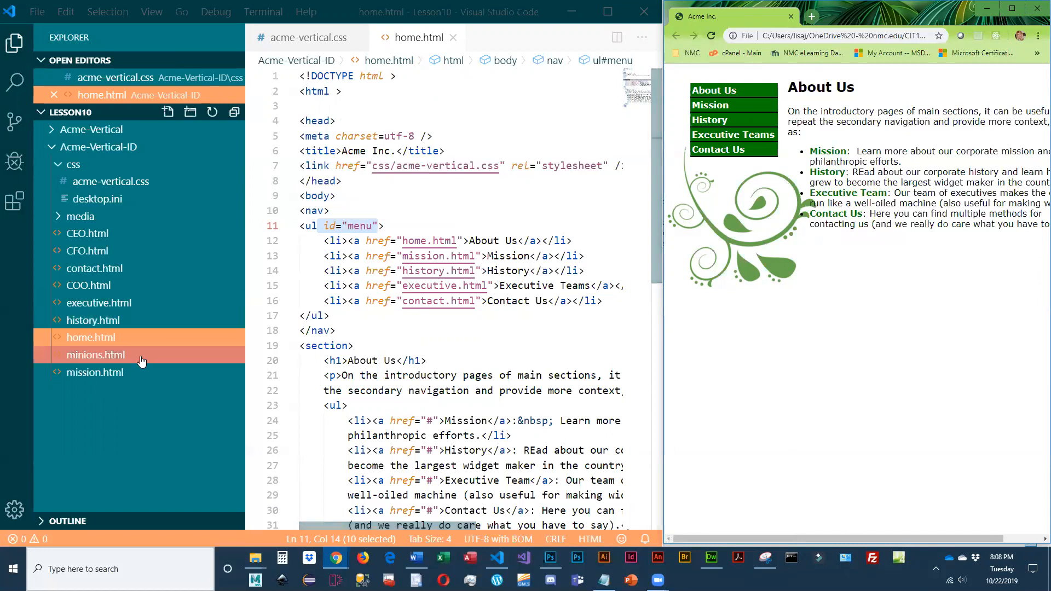
mouse_move(101, 361)
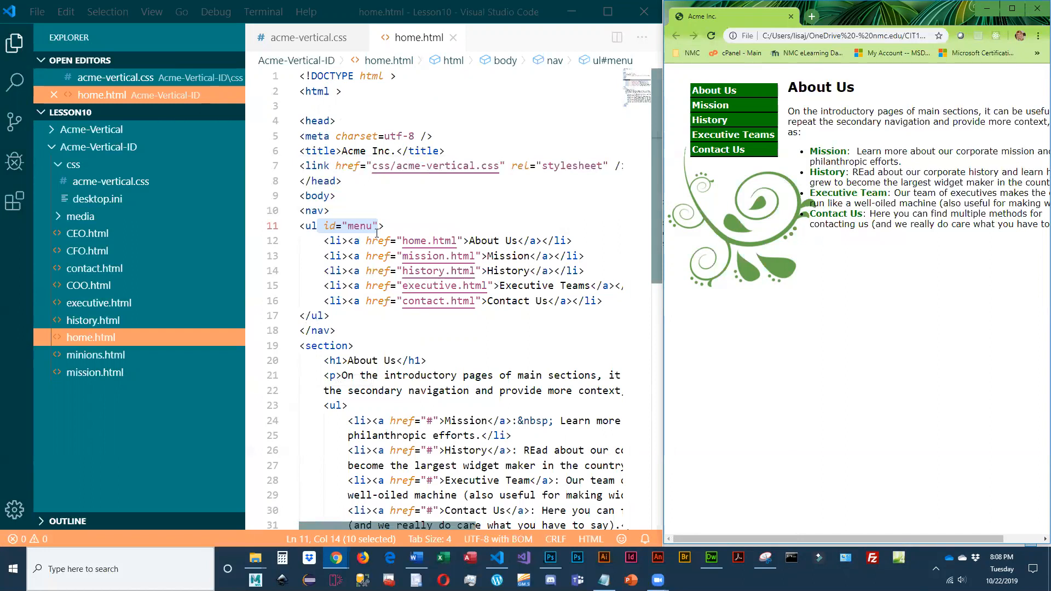
mouse_move(716, 89)
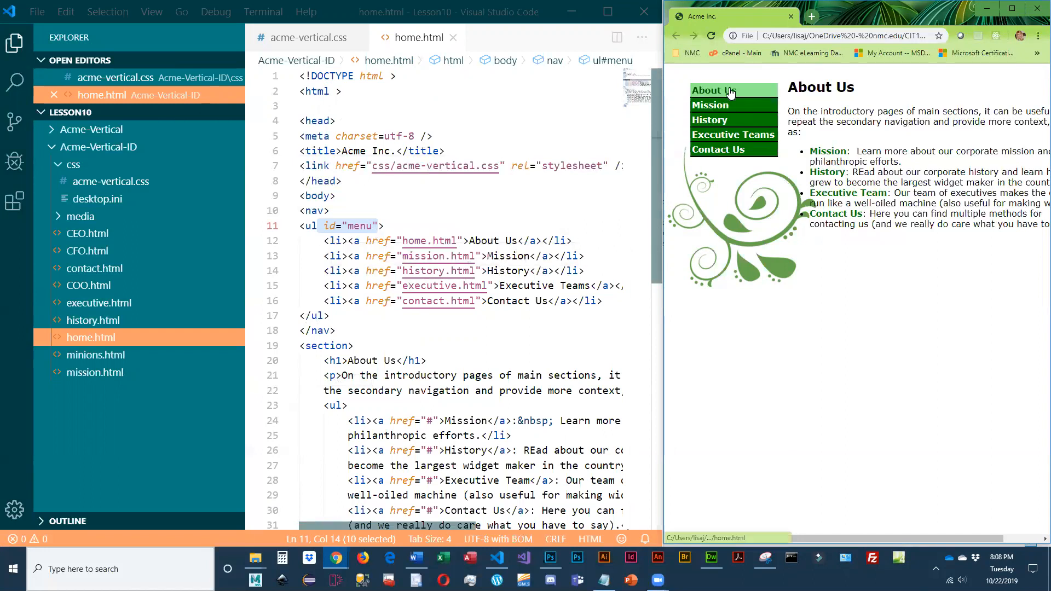
mouse_move(710, 120)
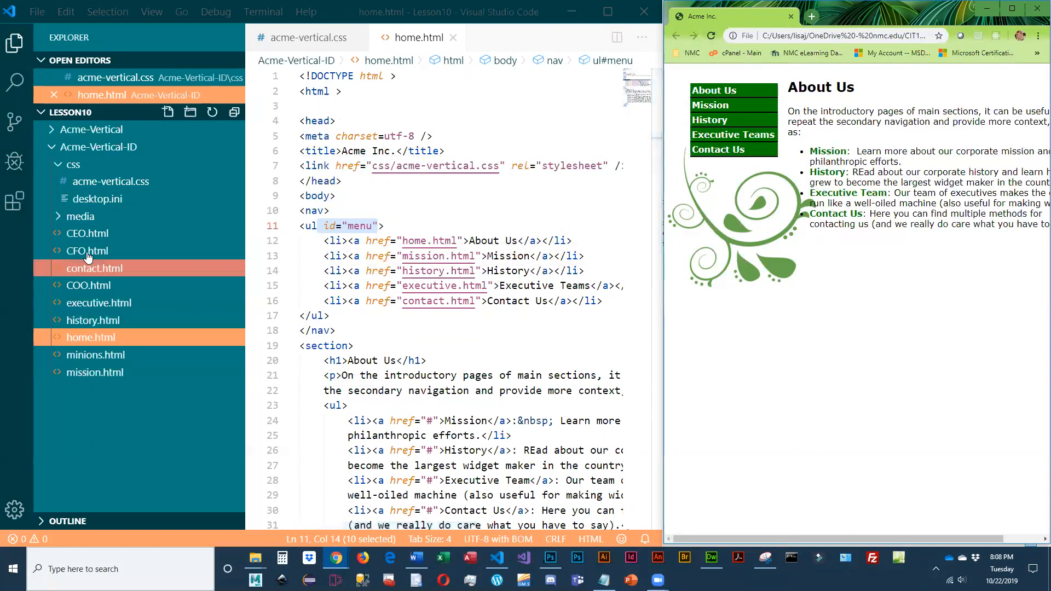
mouse_move(84, 232)
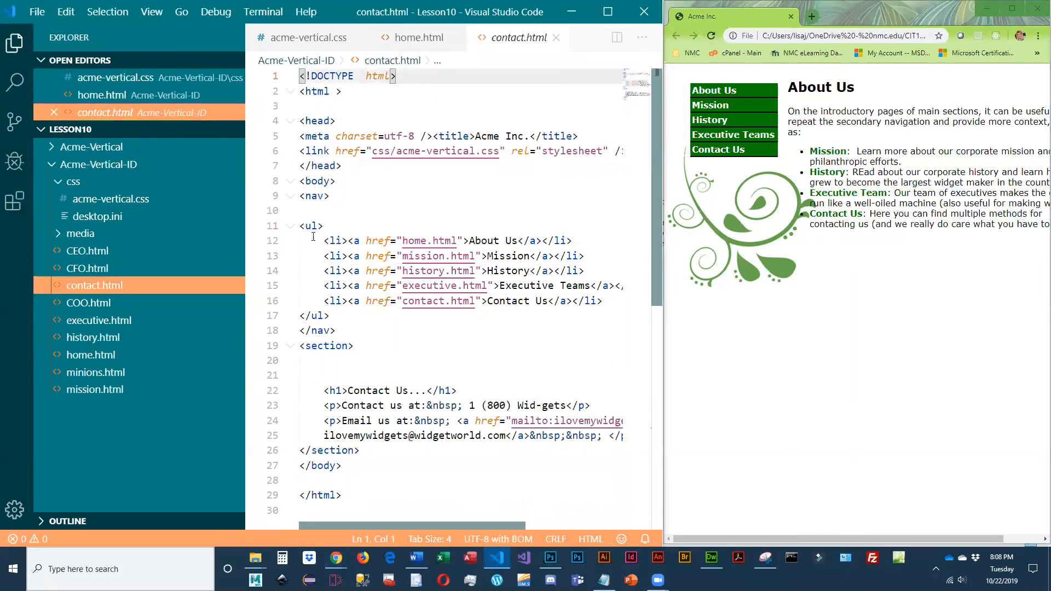
- Add id="menu" to the nav ul of contact.html, history.html and mission.html
type("id=\"menu\"")
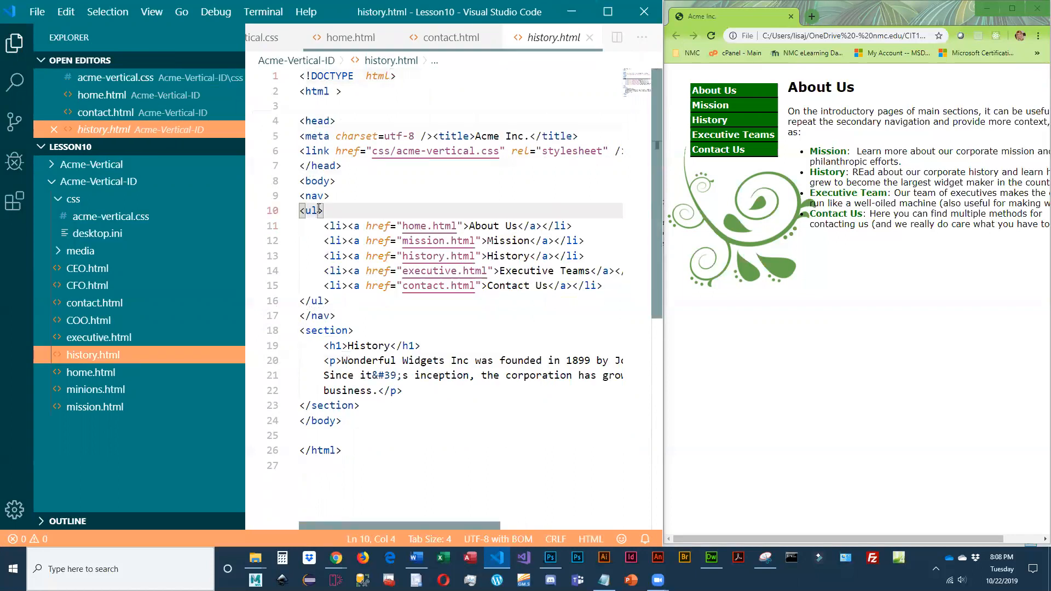
type("id=\"menu\"")
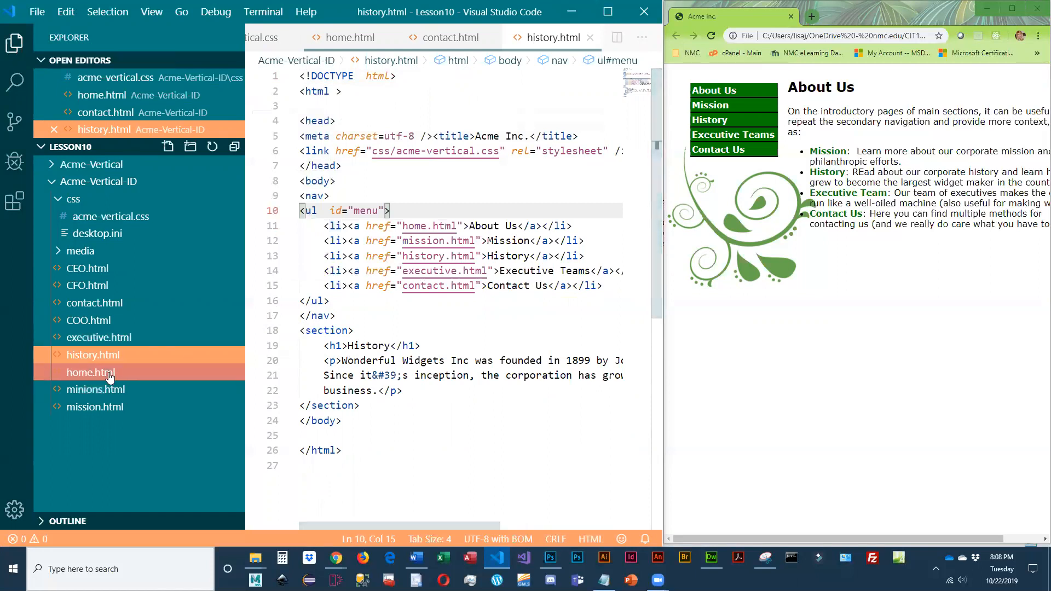
mouse_move(95, 388)
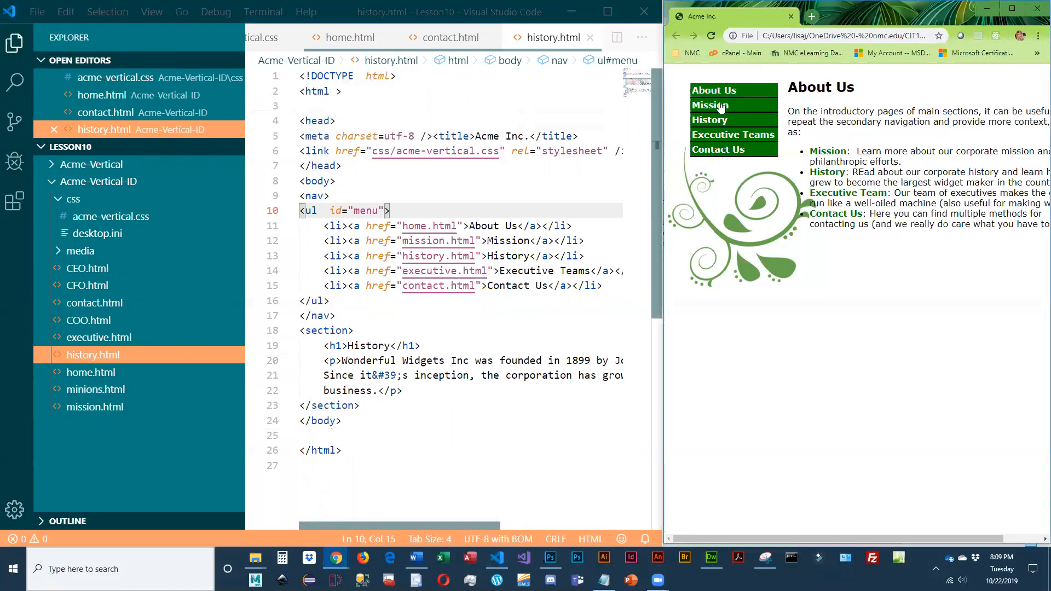
left_click(95, 407)
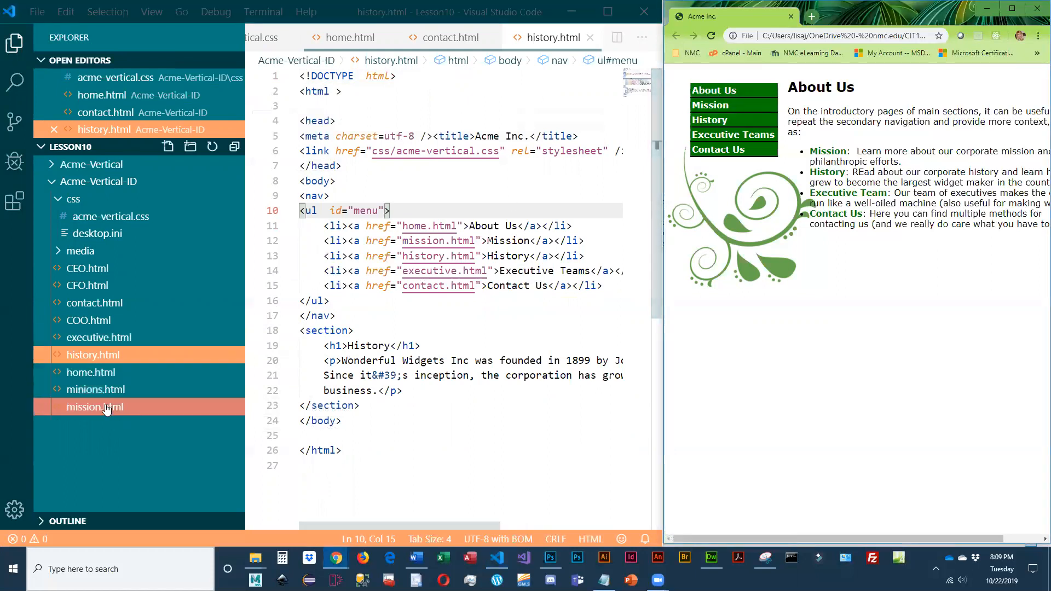
left_click(94, 407)
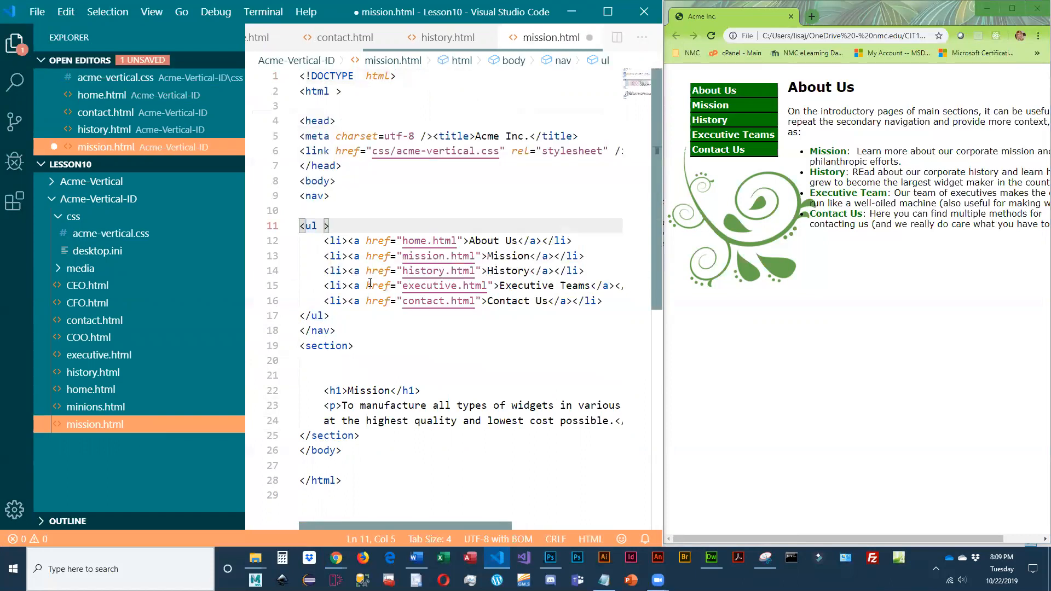
type("id=\"menu\"")
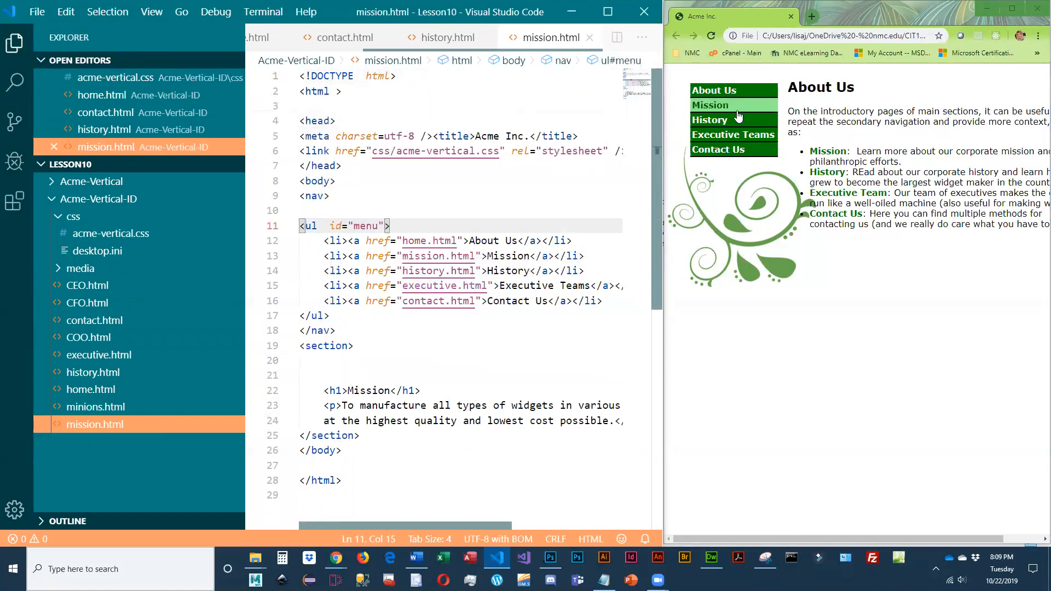
- Test the History, Contact Us and Executive Teams menu links in Chrome, then open executive.html
left_click(710, 119)
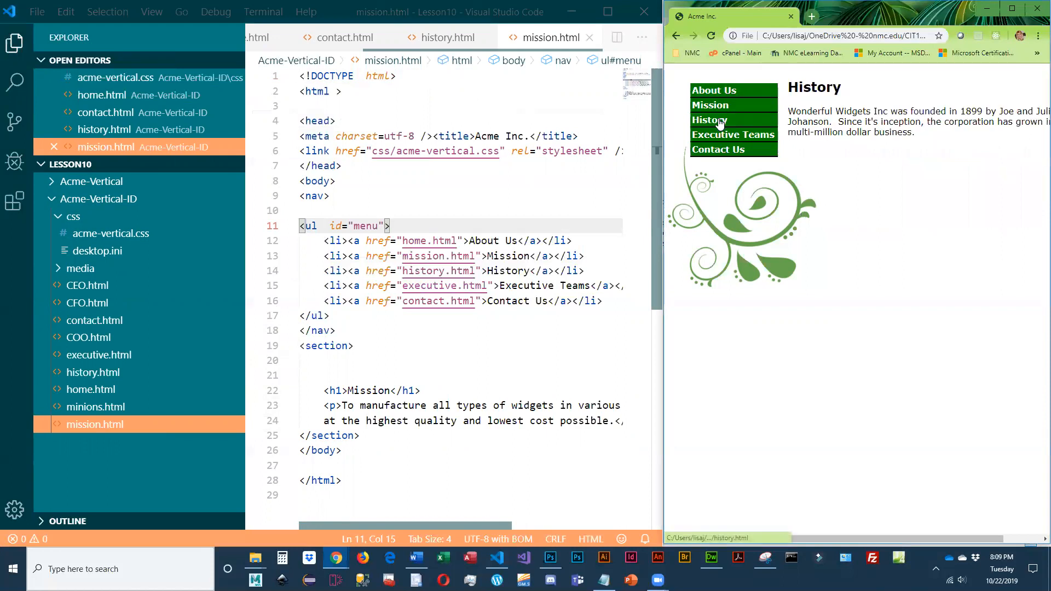
left_click(718, 148)
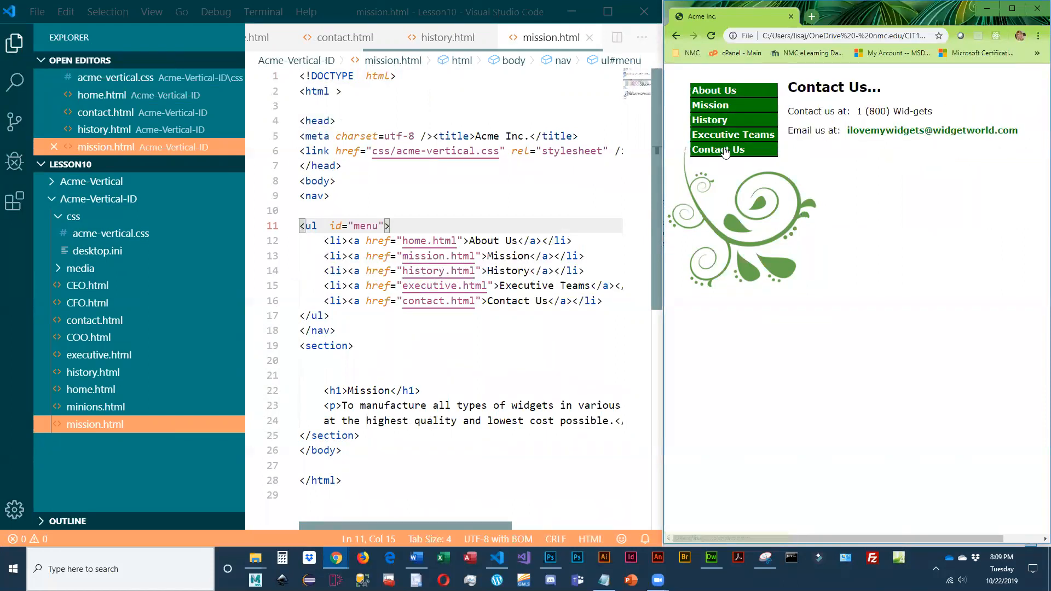
left_click(734, 133)
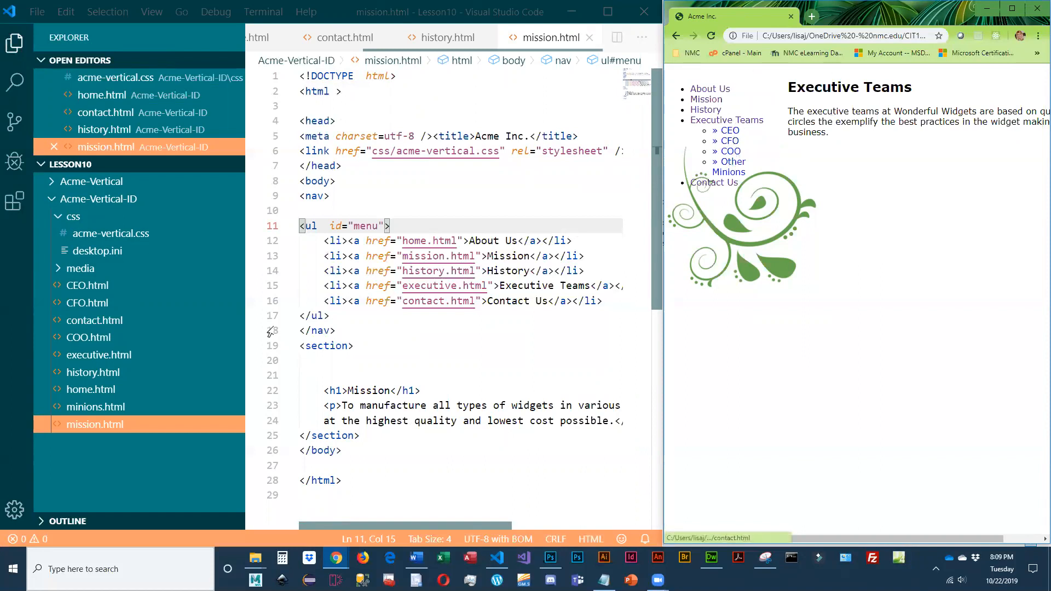
left_click(99, 354)
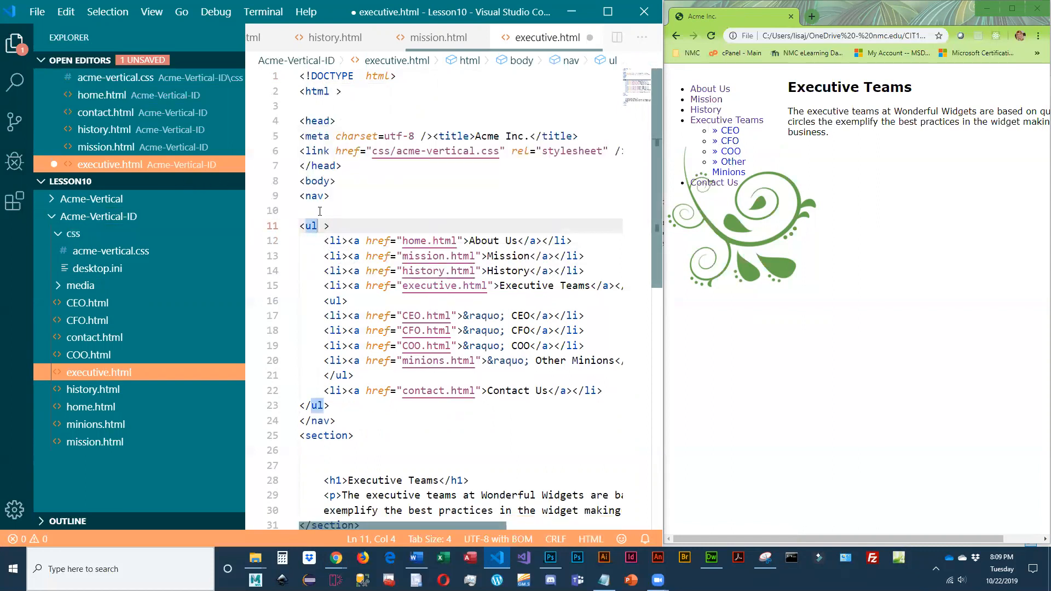
mouse_move(378, 241)
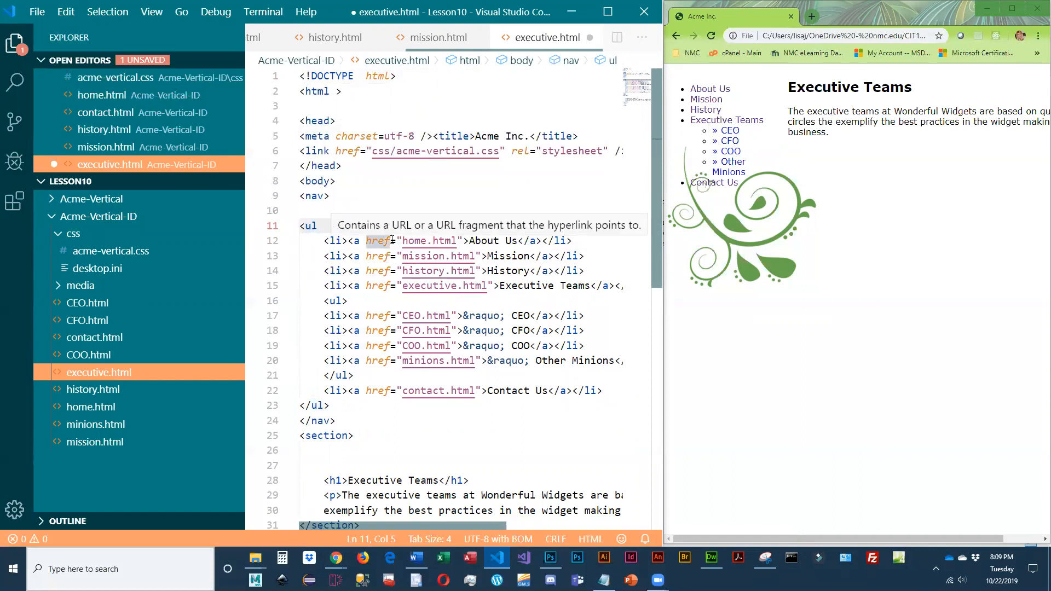
- Add id="menu" to executive.html's outer ul and id="submenu" to its nested ul
type("id=\"\"")
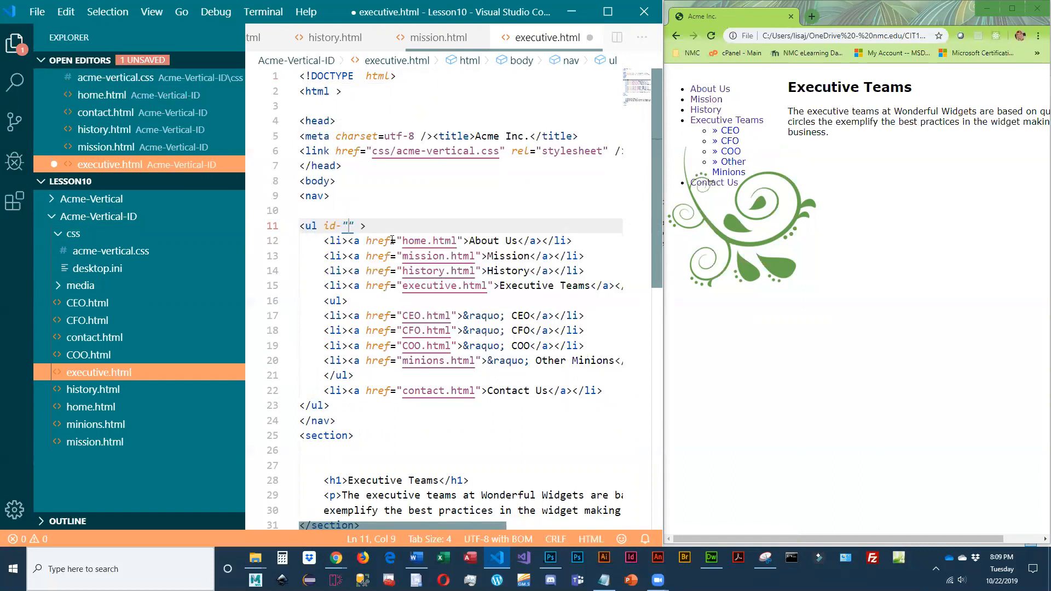
type("menu")
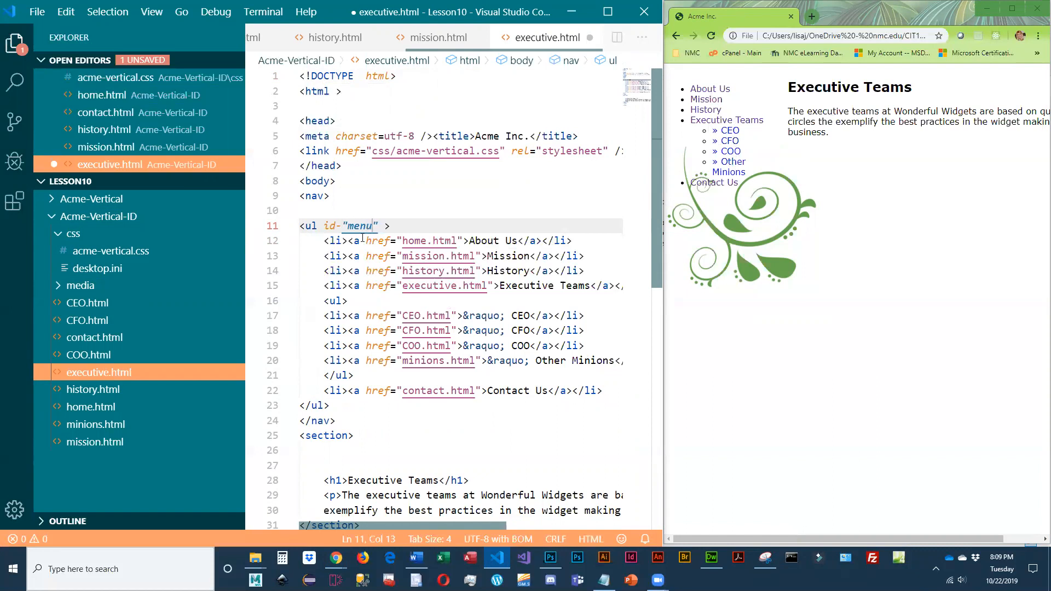
mouse_move(356, 241)
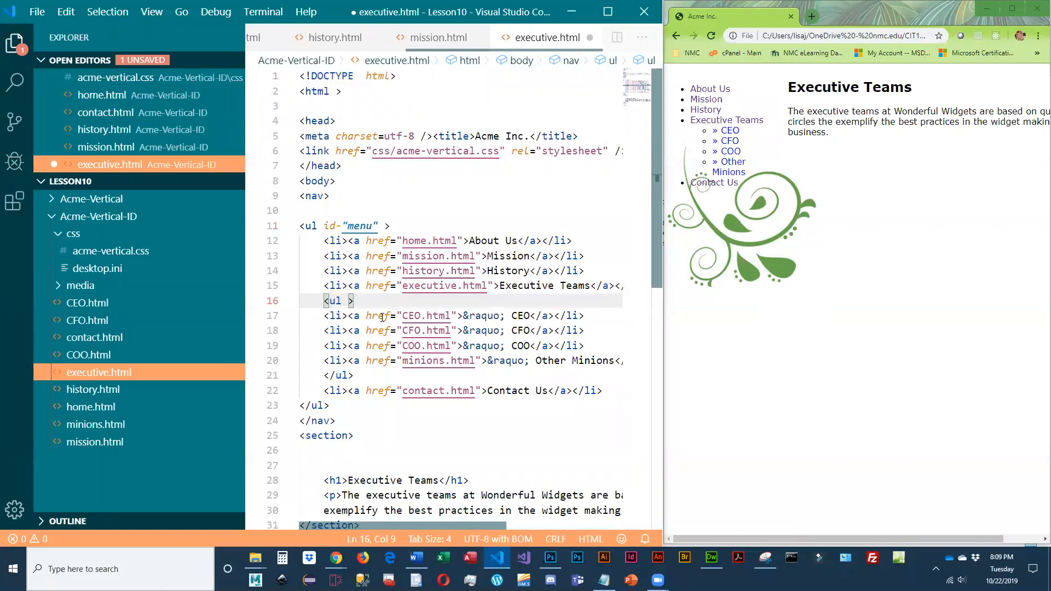
type("id=")
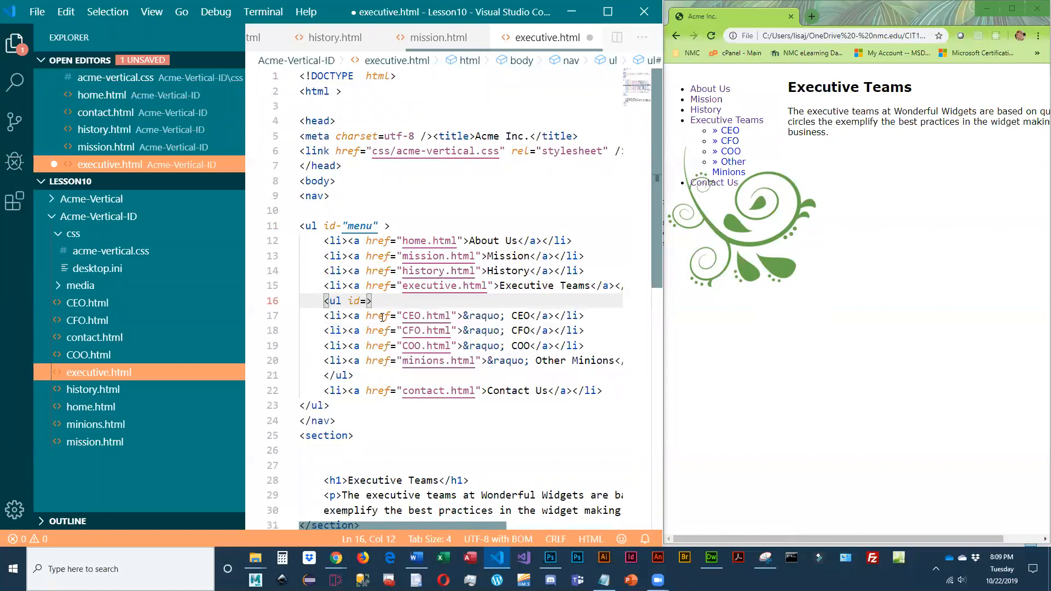
type("submenu\"")
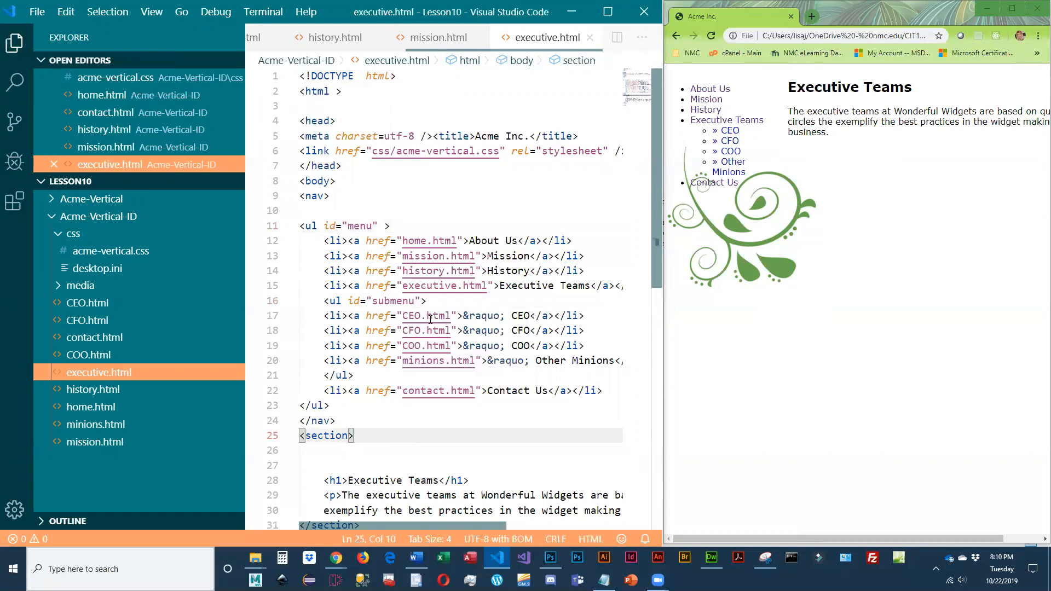
- Refresh the executive page in Chrome to see the green menu, then go to the CEO page
left_click(711, 35)
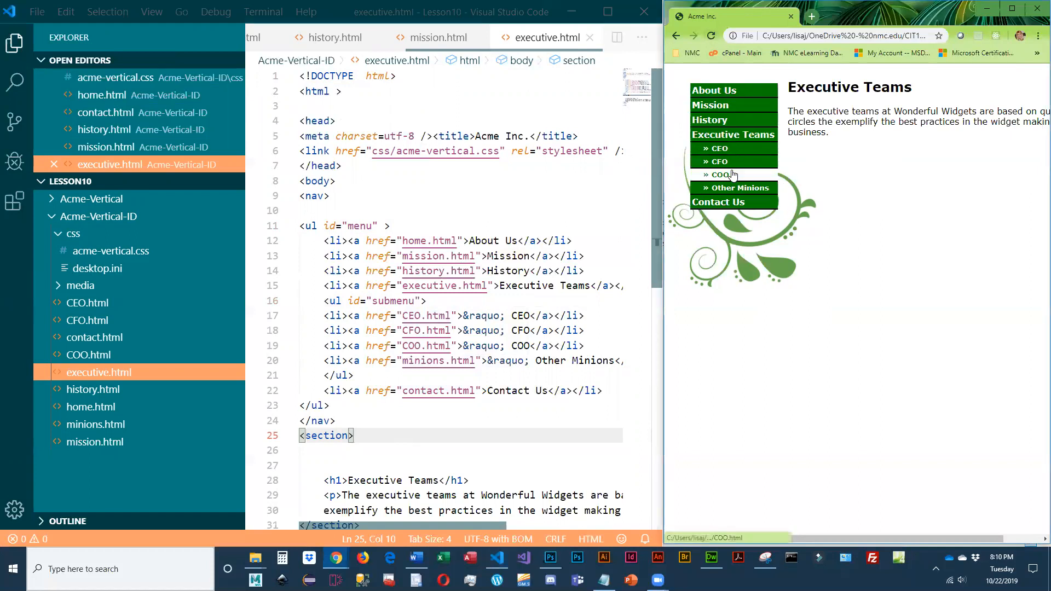
mouse_move(714, 91)
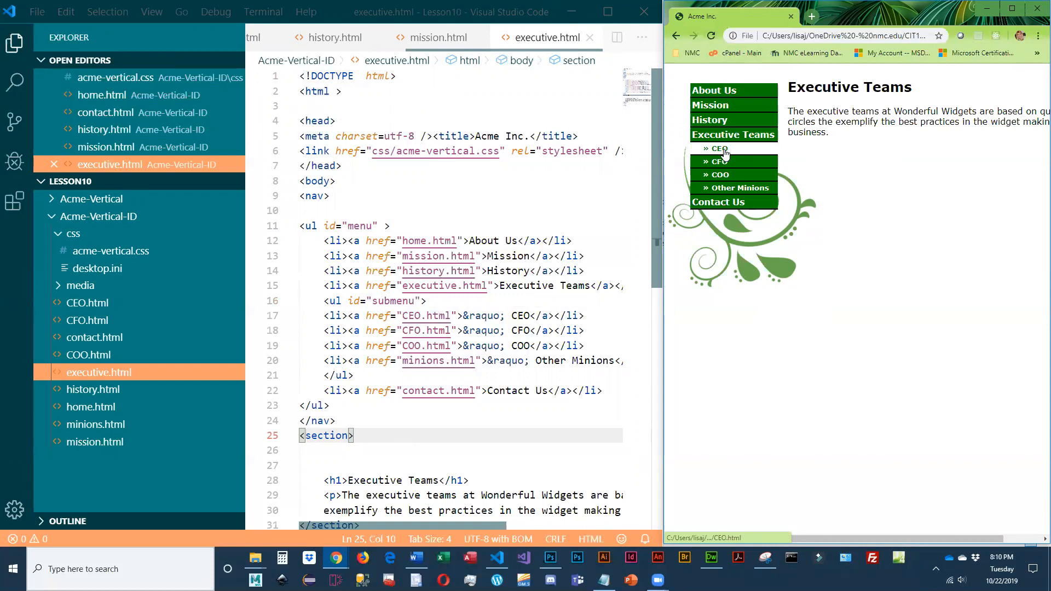
left_click(719, 149)
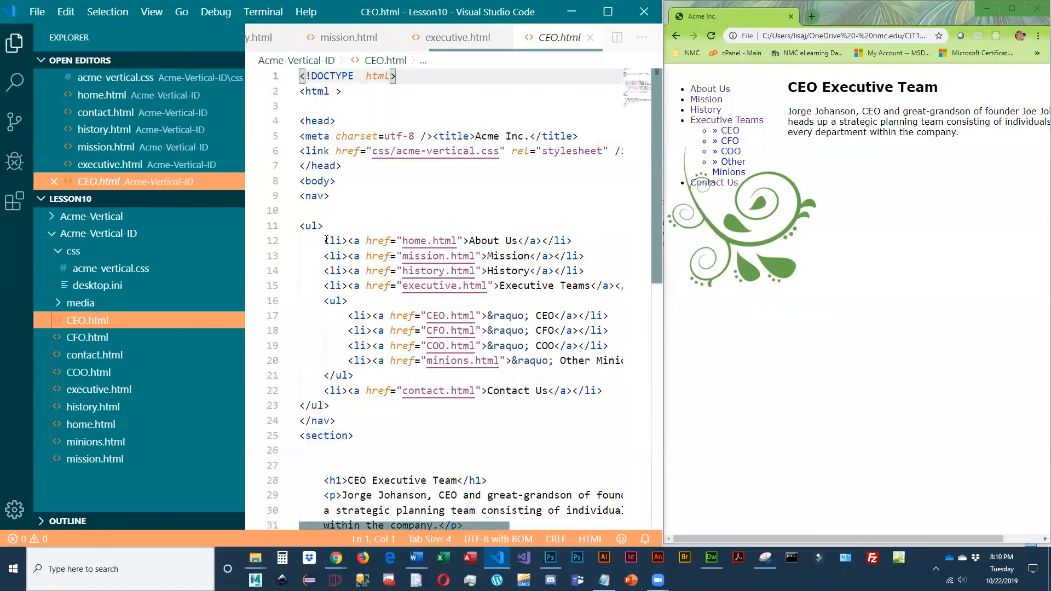
mouse_move(324, 237)
type(" id=\"")
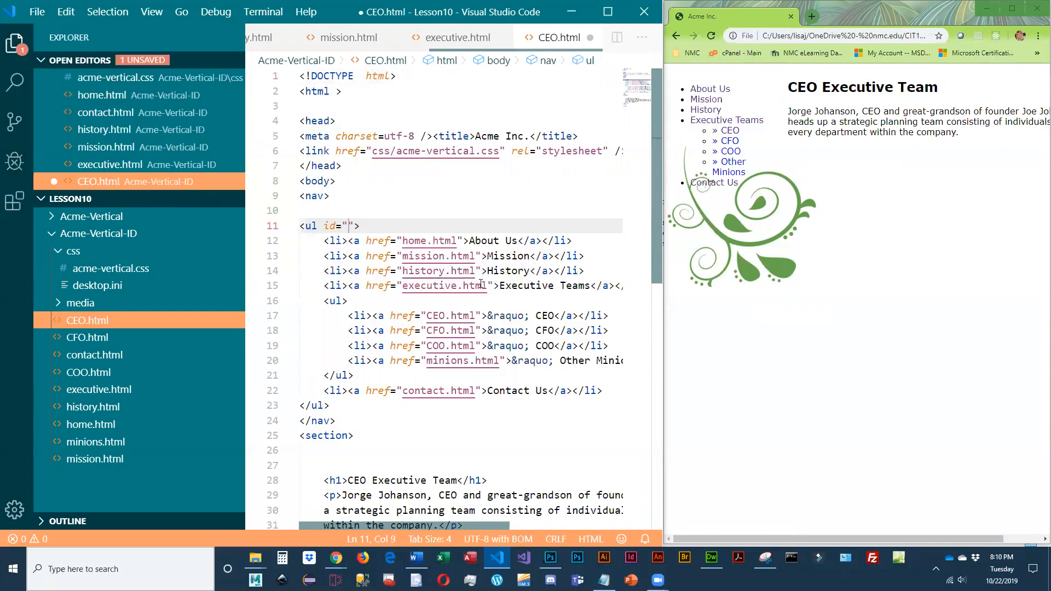
- Add id="menu" and id="submenu" to the ul tags of CEO.html and CFO.html
type("menu")
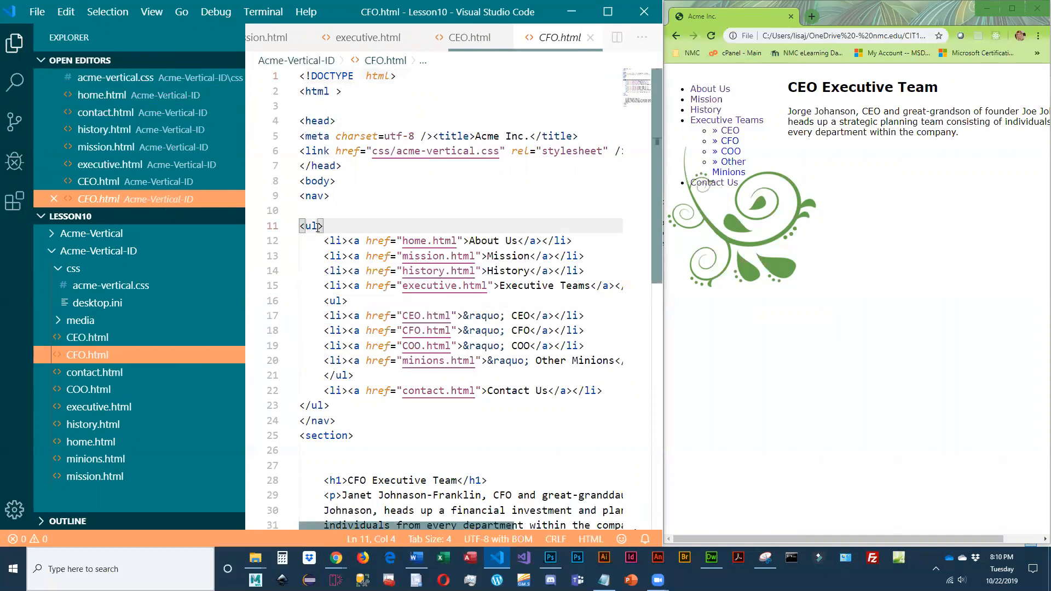
type("id=\"m\"")
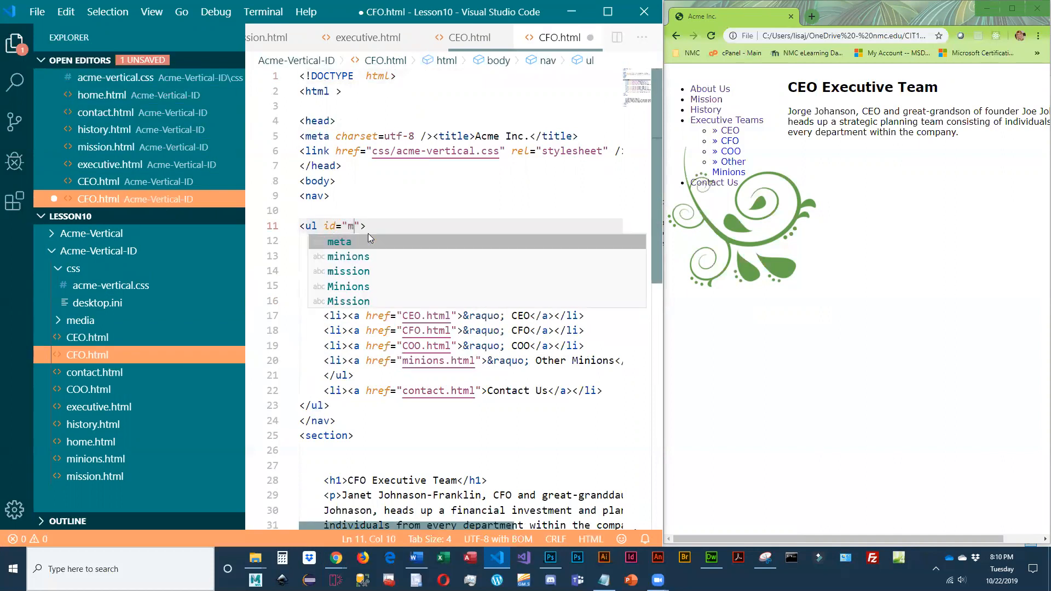
type("enu")
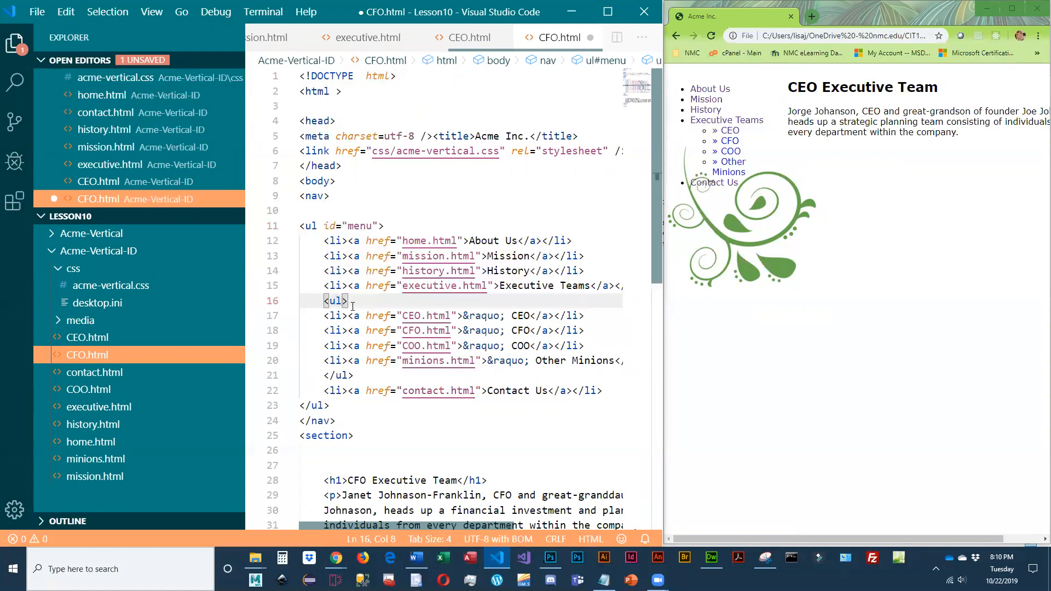
type("id=\"\"")
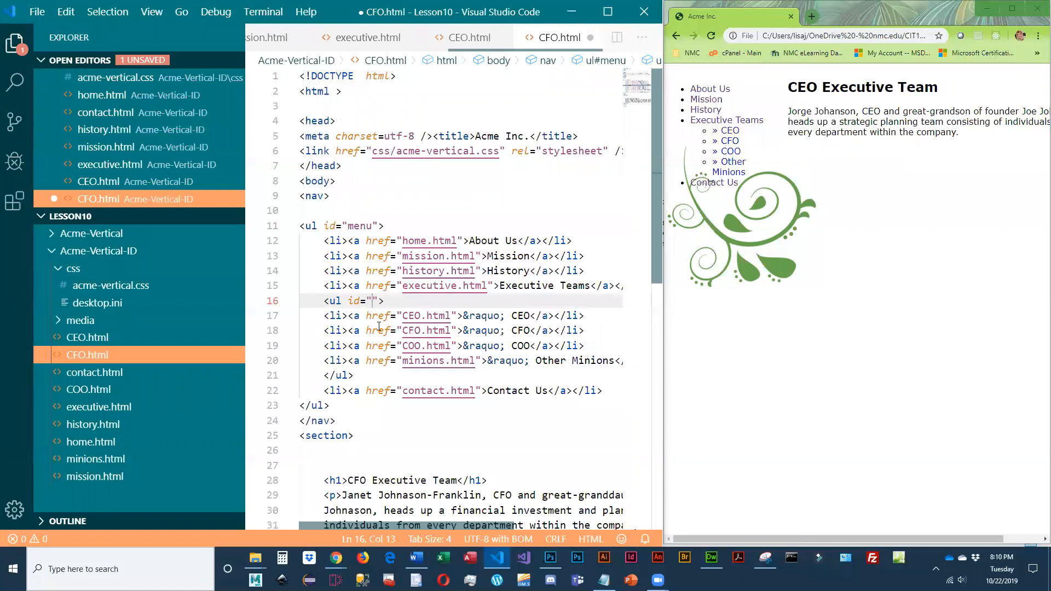
type("submenu")
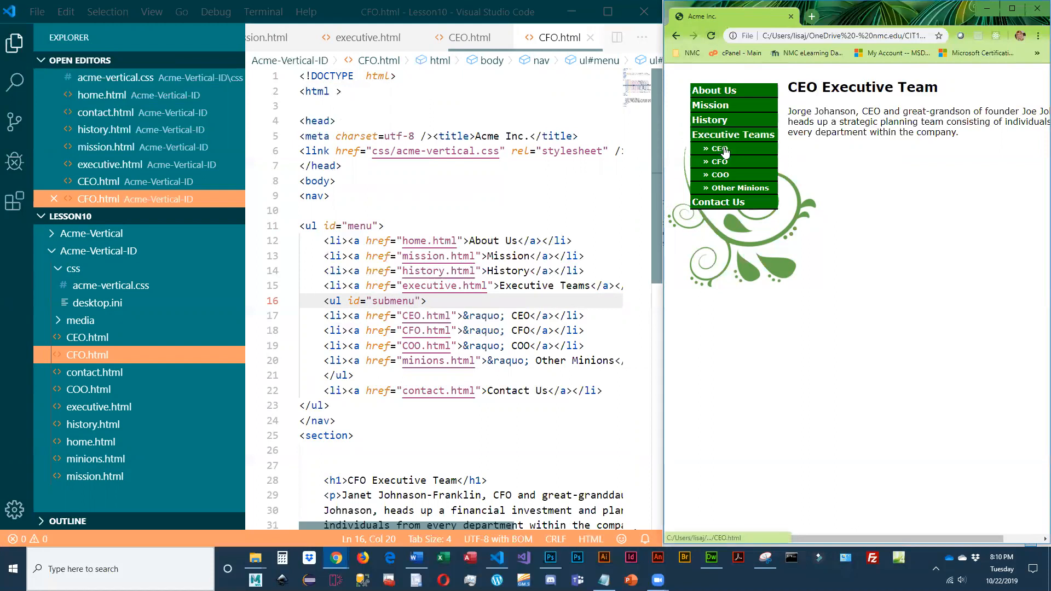
- Preview the CFO page, then give COO.html's lists id="menu" and id="submenu"
left_click(719, 162)
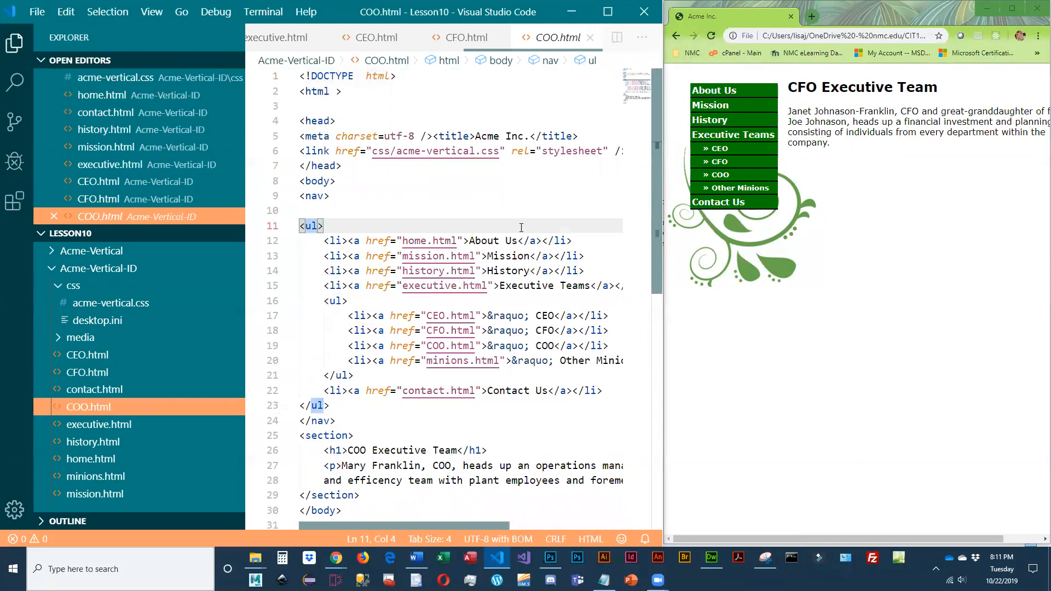
type("id=\"me")
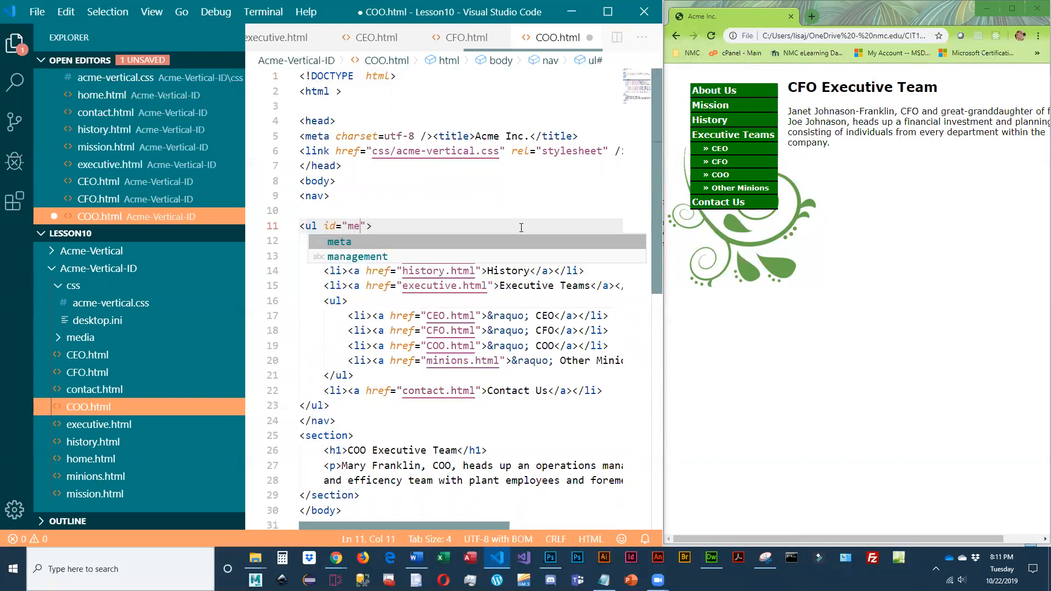
type("nu")
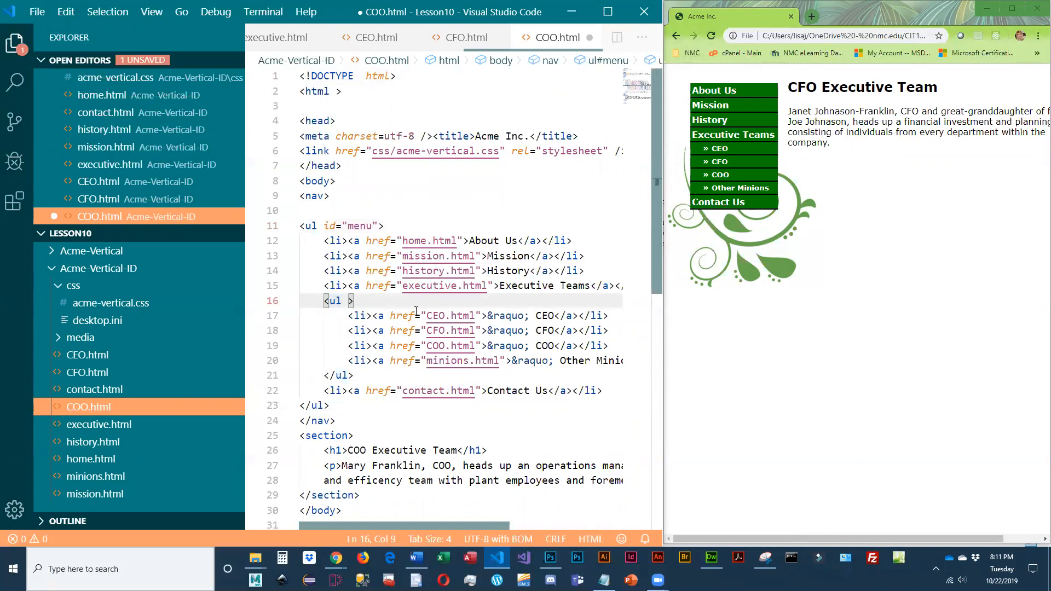
type("id=\"subm\"")
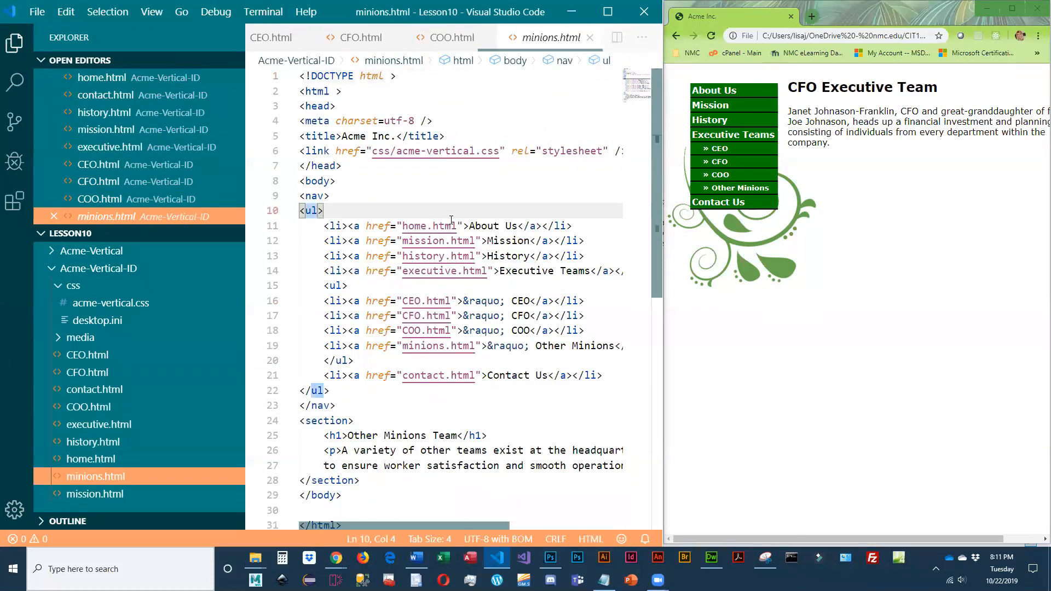
- Give minions.html's outer ul id="menu" and its nested ul id="submenu"
type("id=\"men\"")
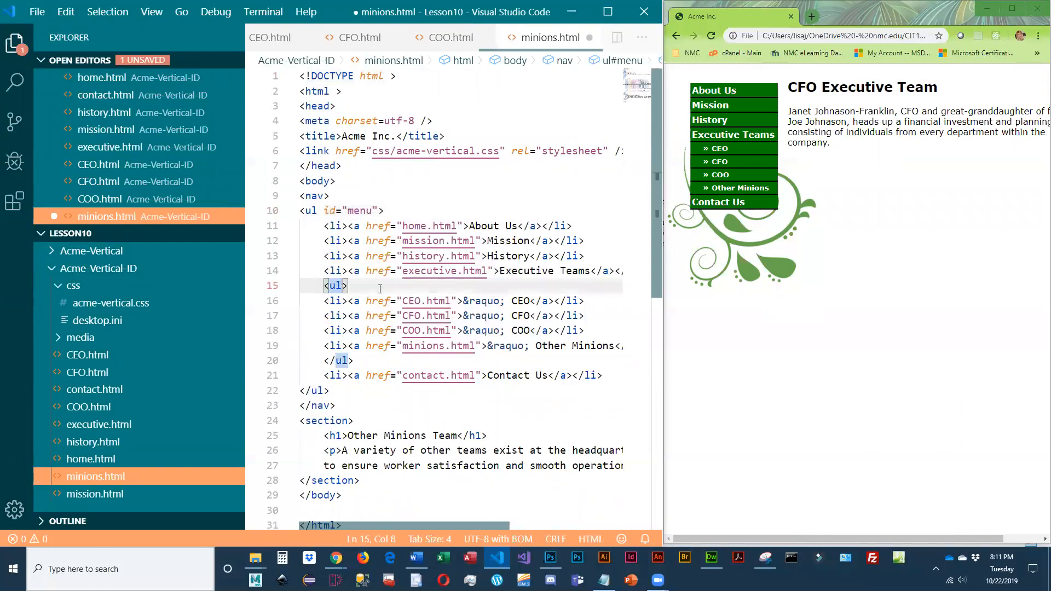
type("id=\"\"")
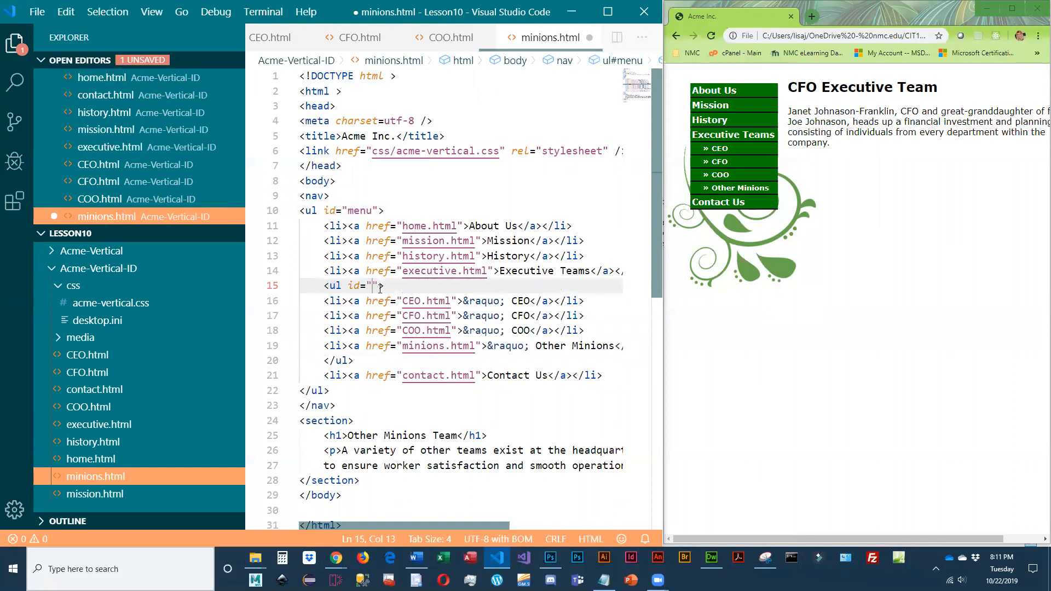
type("submenu")
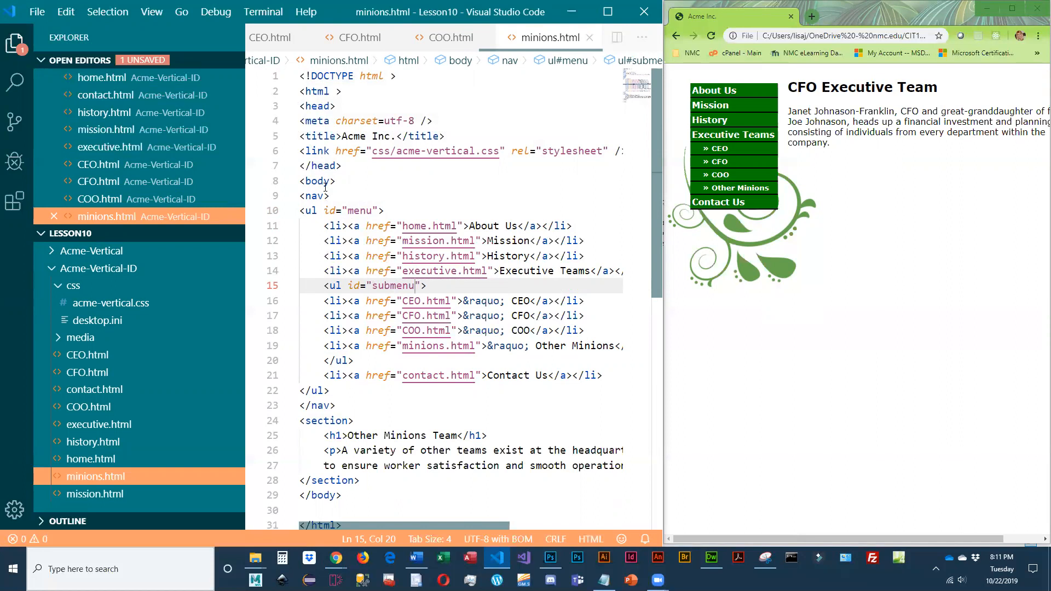
mouse_move(718, 175)
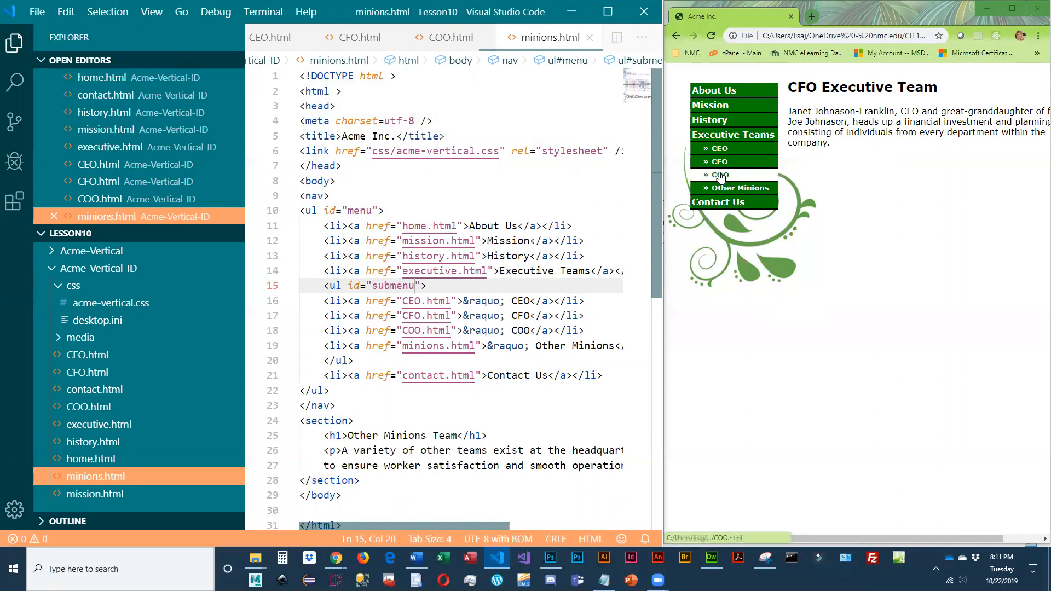
- Visit the COO, Other Minions, Executive Teams and Contact Us pages to confirm green vertical menus
left_click(718, 174)
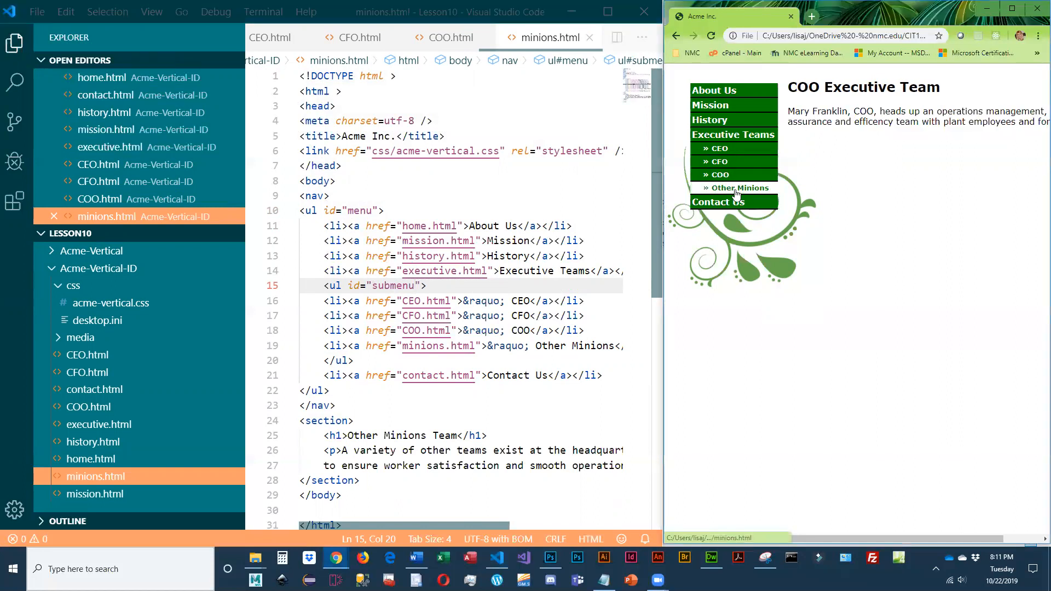
left_click(736, 187)
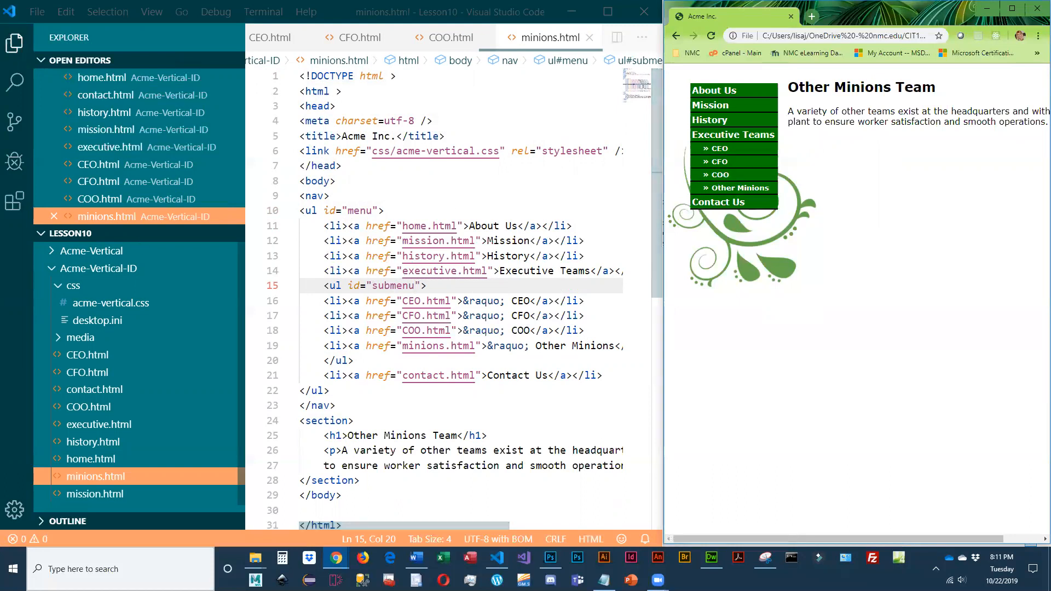
mouse_move(732, 90)
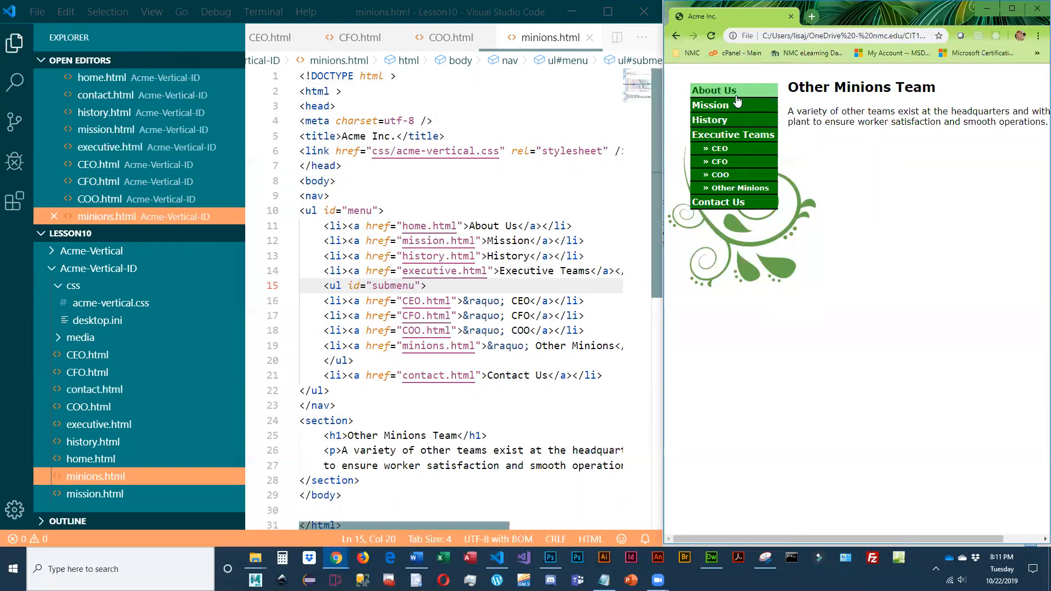
left_click(733, 135)
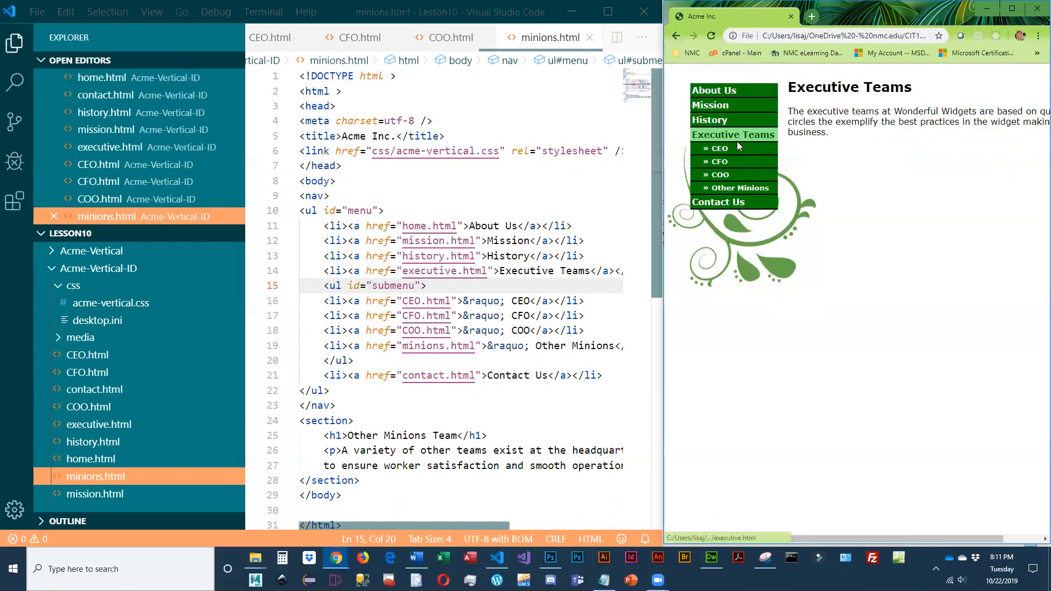
left_click(737, 187)
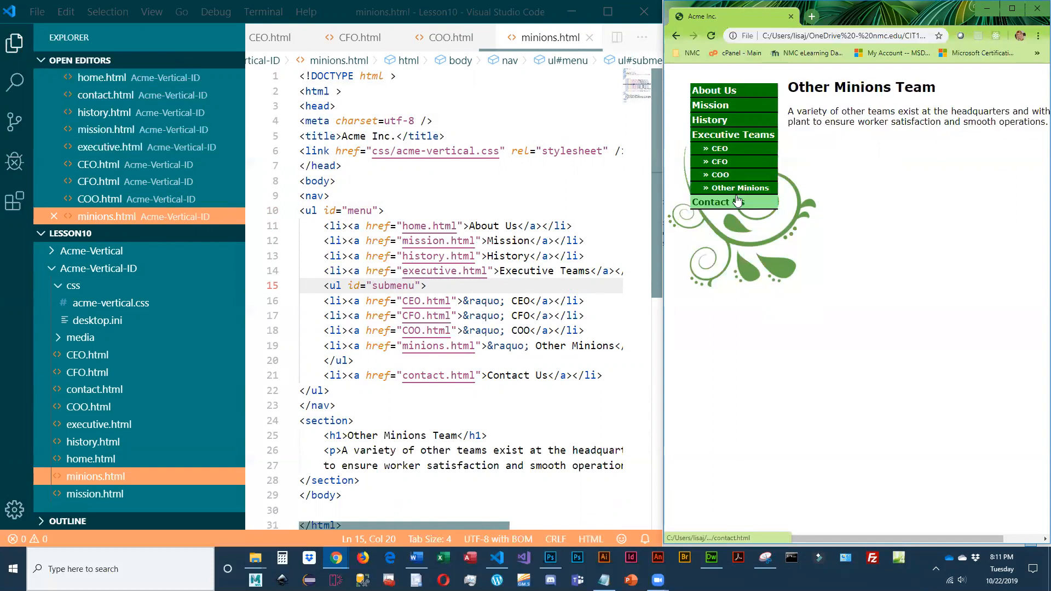
left_click(710, 202)
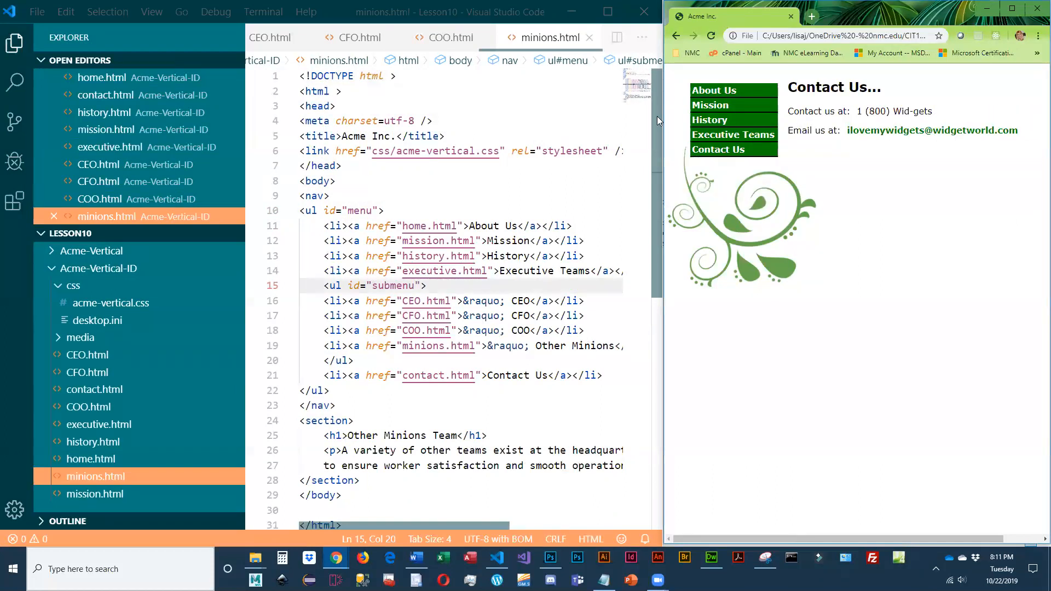